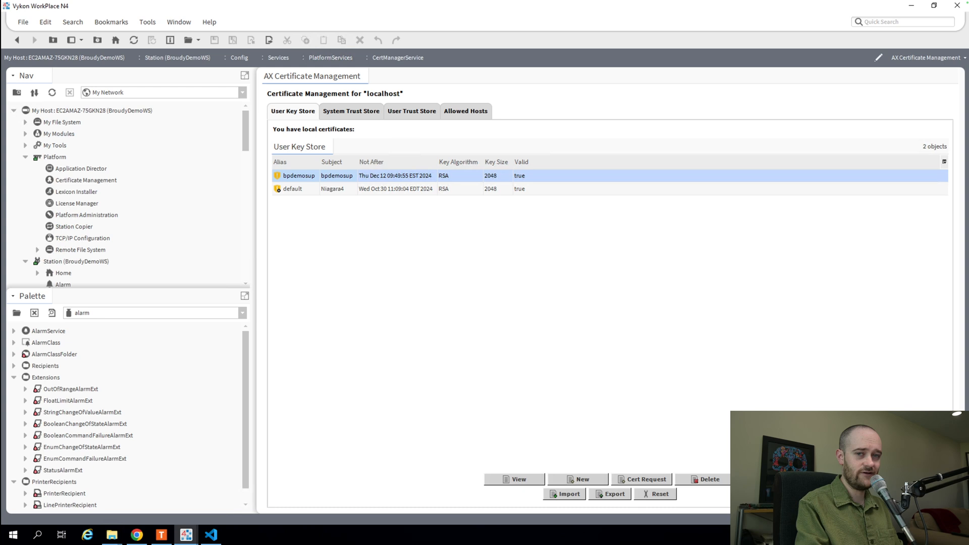
- Deselect the chosen certificate, view Allowed Hosts, then return to the local key store list
left_click(468, 278)
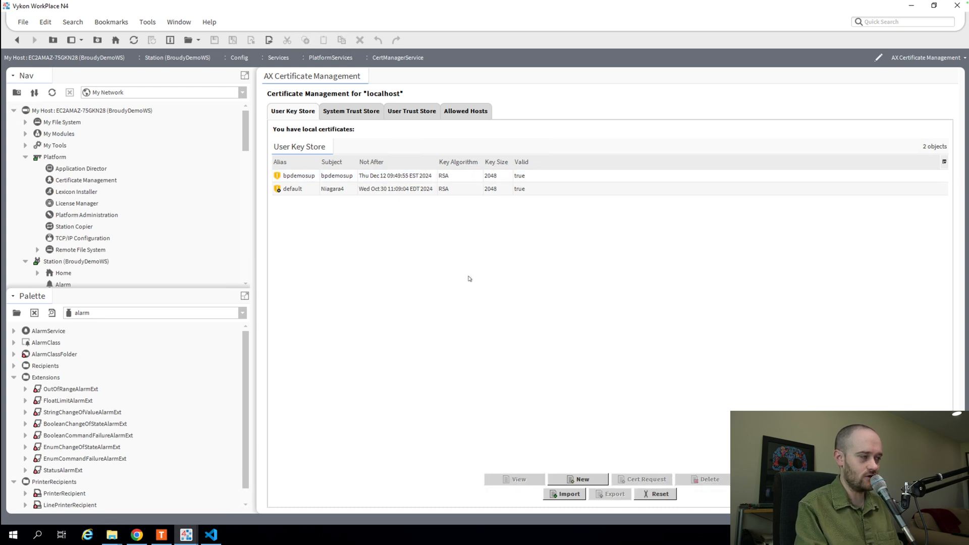
mouse_move(496, 134)
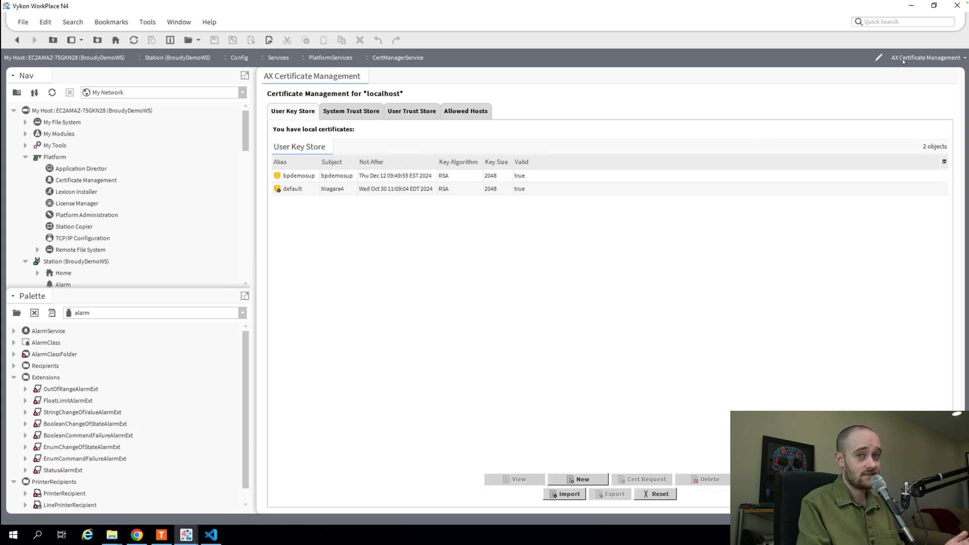
mouse_move(525, 277)
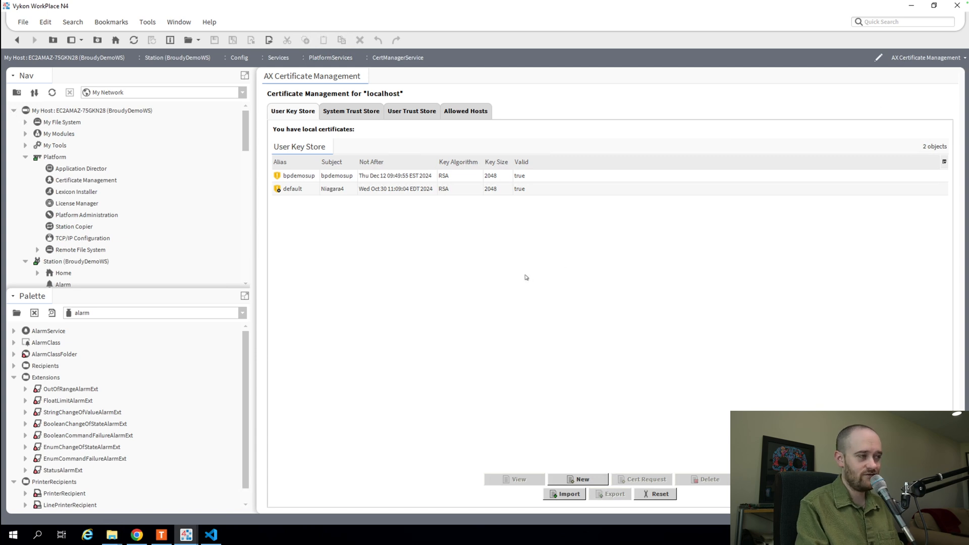
mouse_move(487, 271)
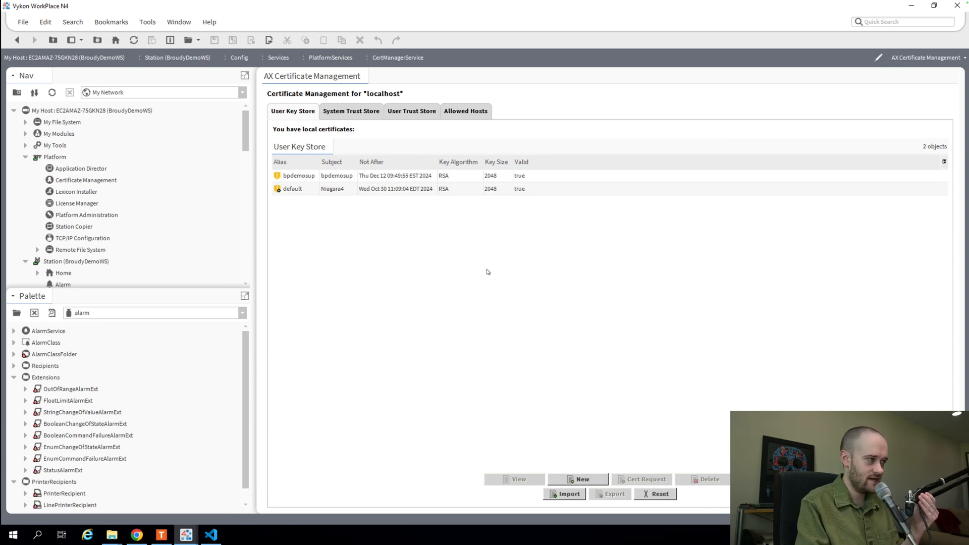
mouse_move(645, 107)
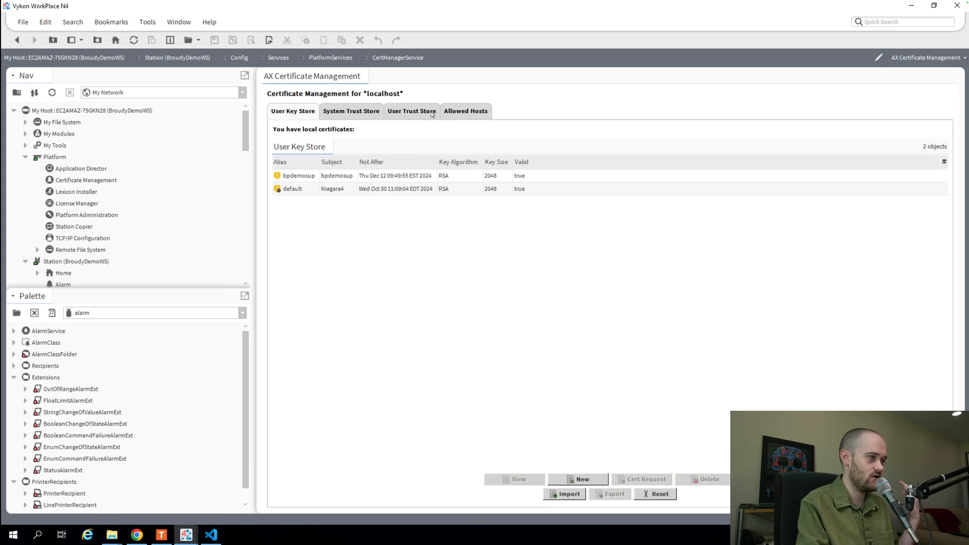
left_click(464, 111)
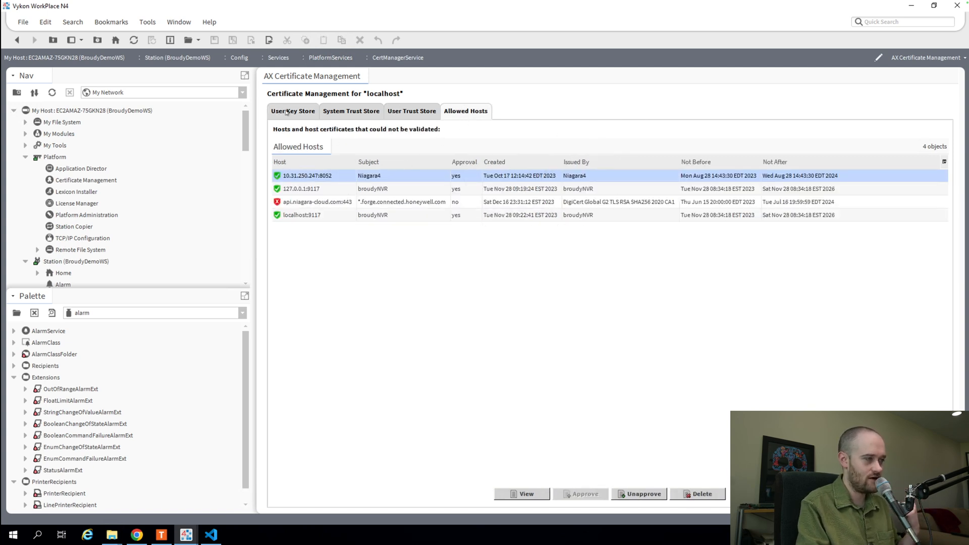
left_click(293, 110)
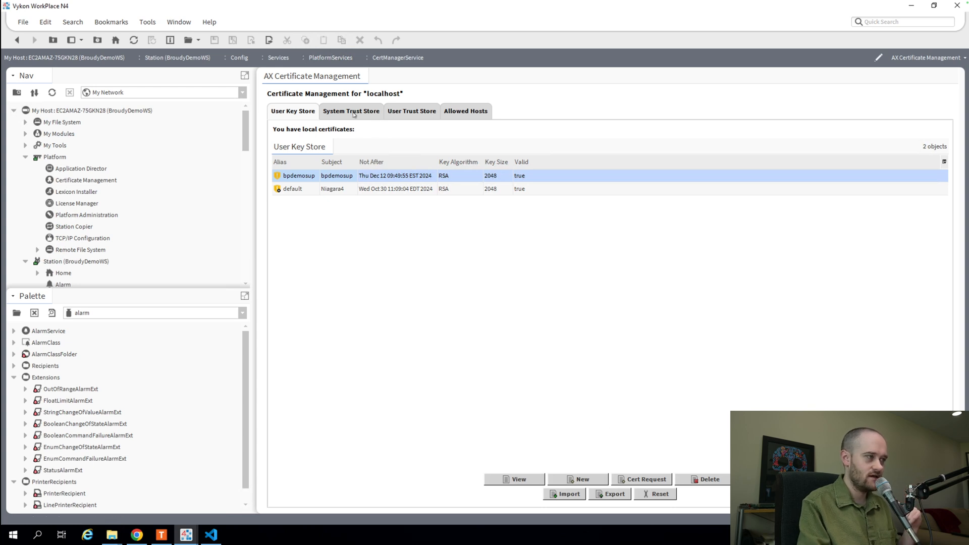
mouse_move(453, 239)
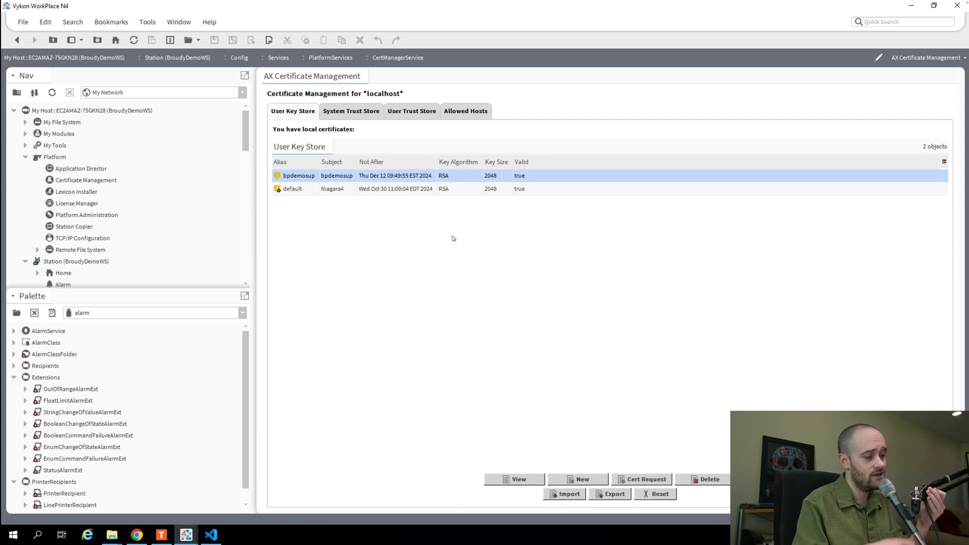
mouse_move(452, 248)
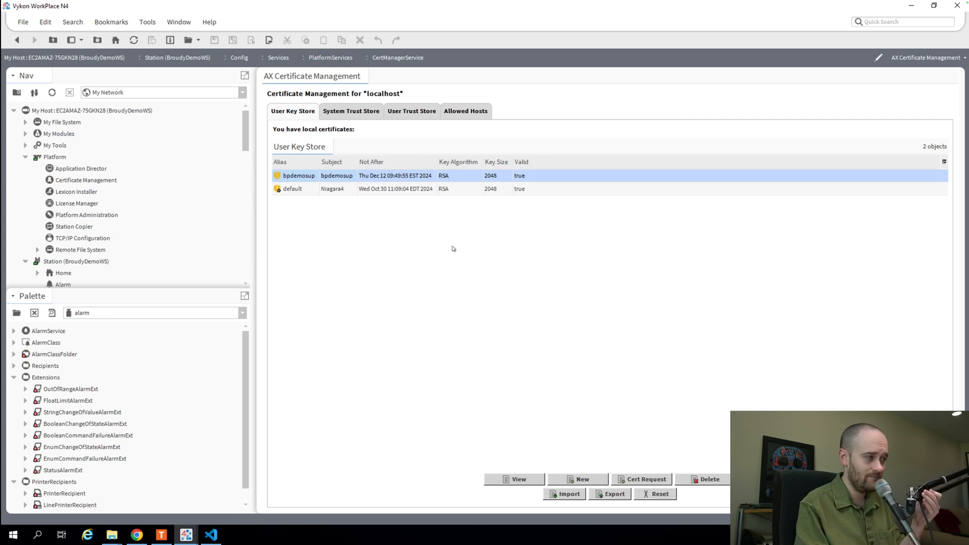
- Open the self-signed certificate generation form and operate its controls
left_click(577, 479)
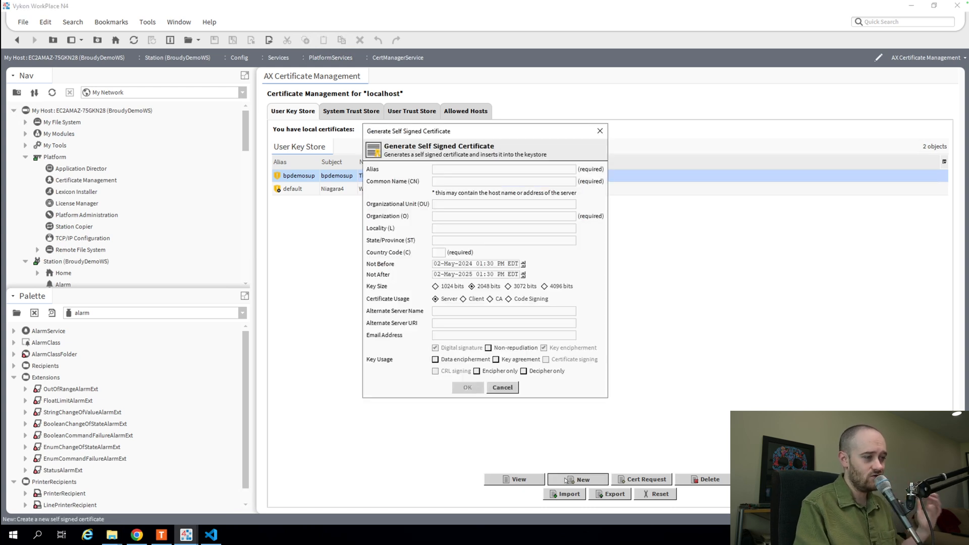
left_click(503, 168)
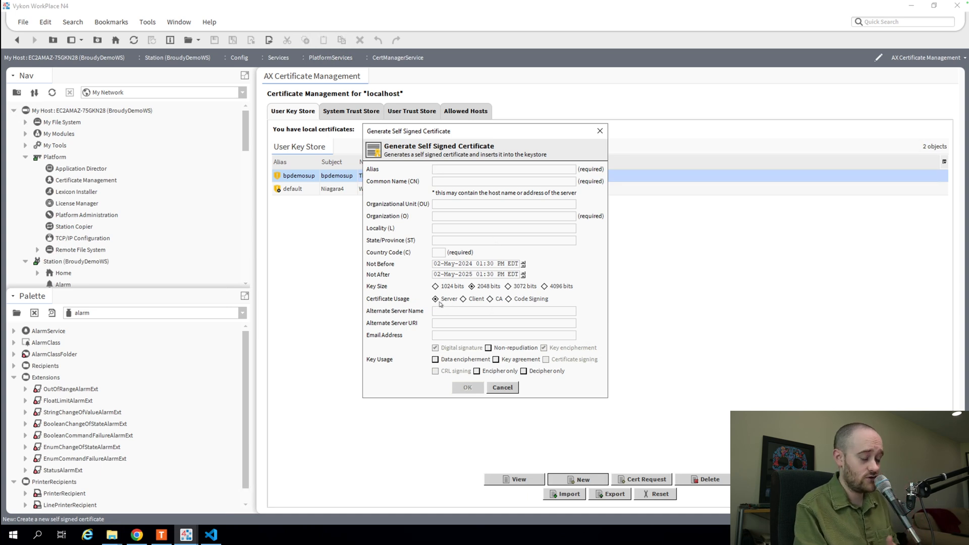
left_click(500, 168)
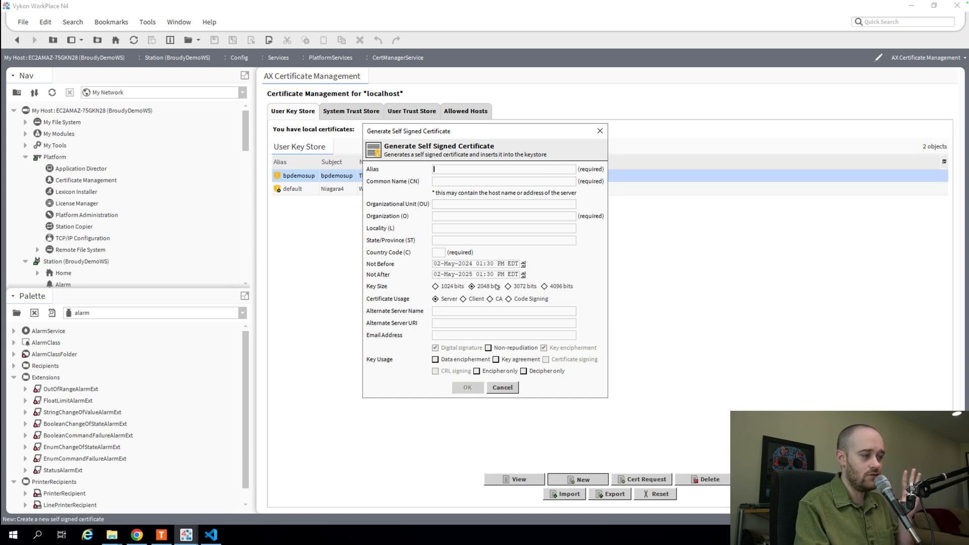
left_click(501, 387)
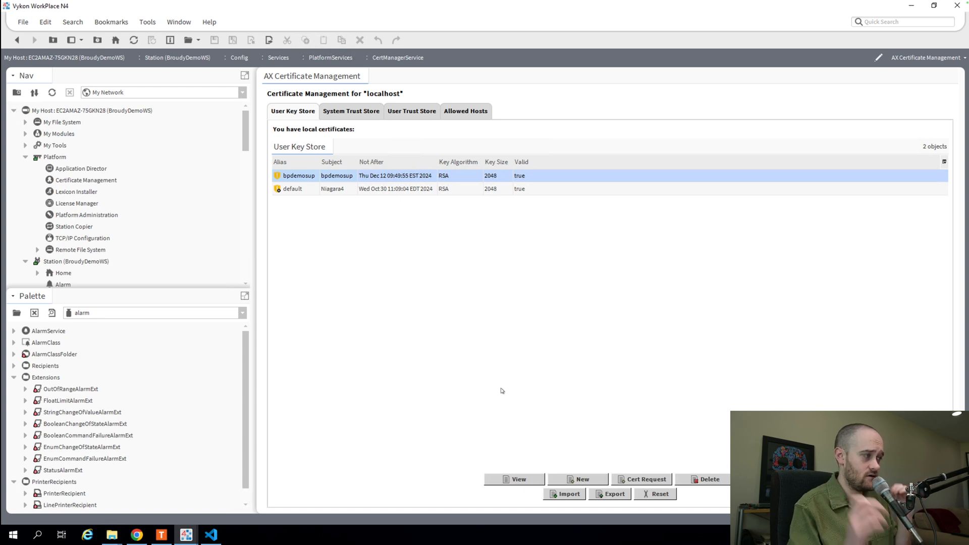
mouse_move(493, 372)
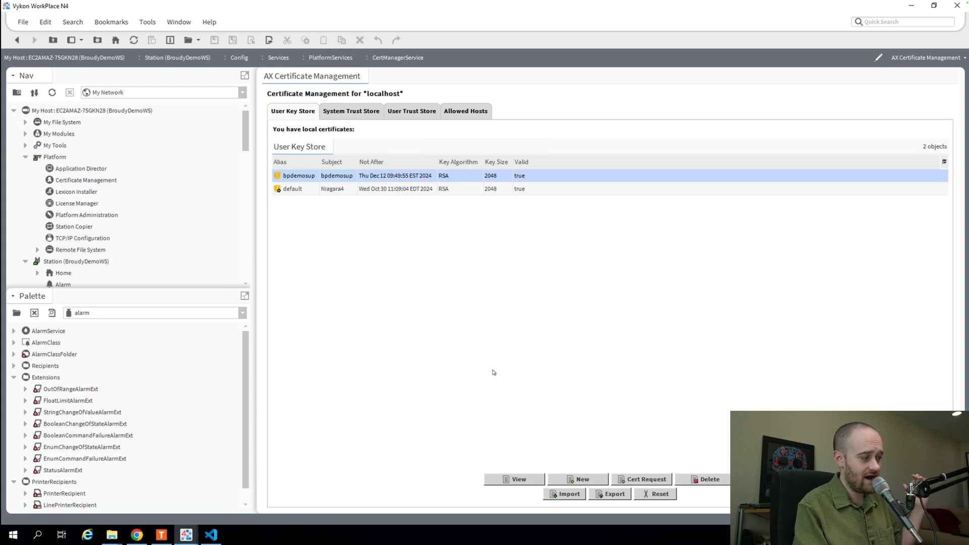
mouse_move(404, 397)
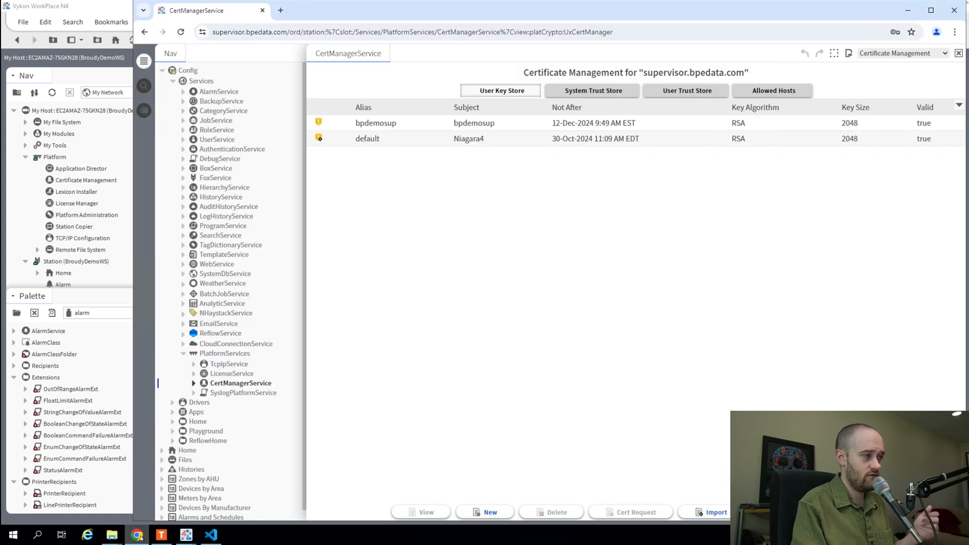
mouse_move(160, 534)
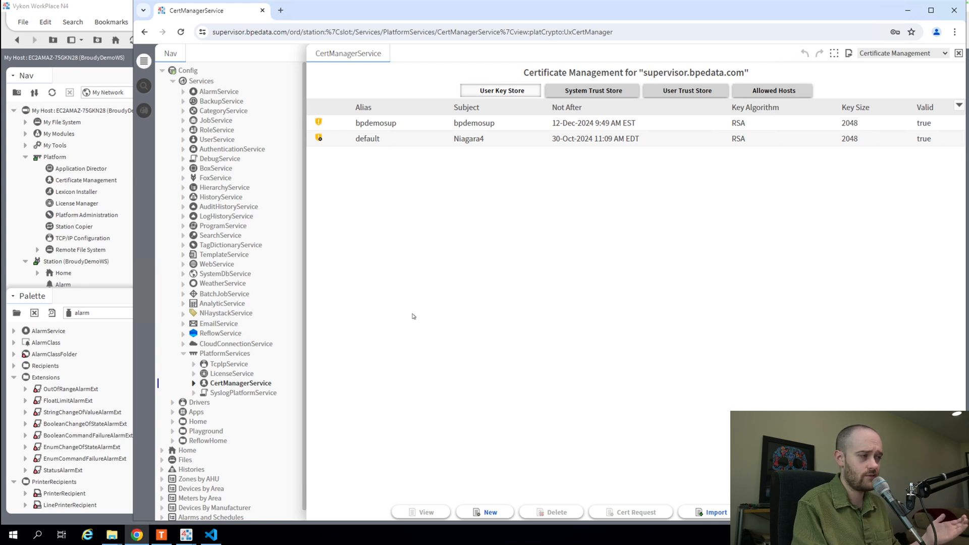
mouse_move(254, 390)
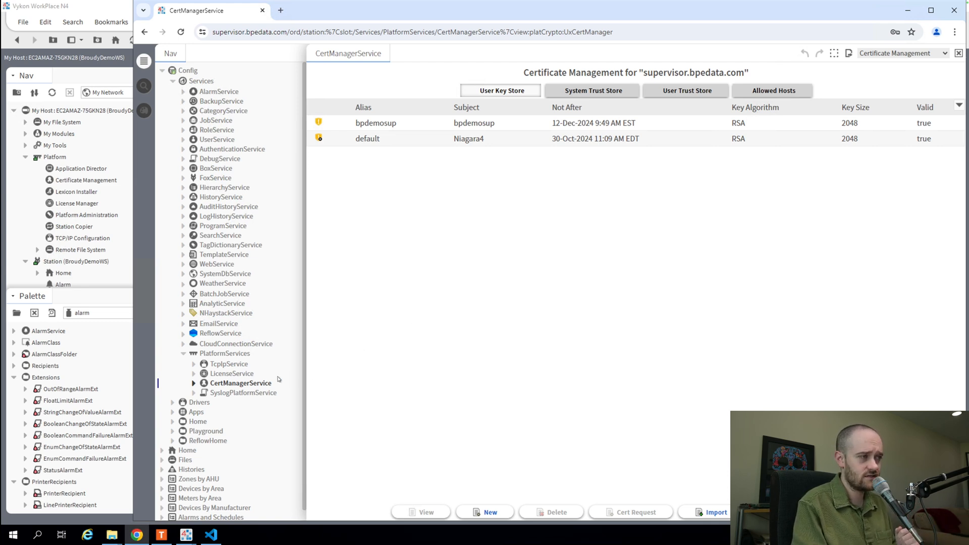
mouse_move(674, 86)
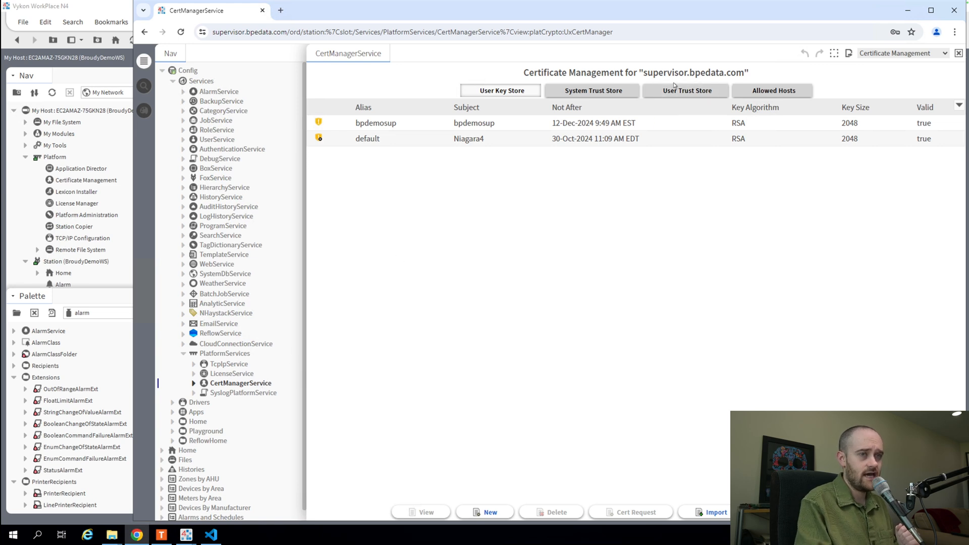
mouse_move(658, 210)
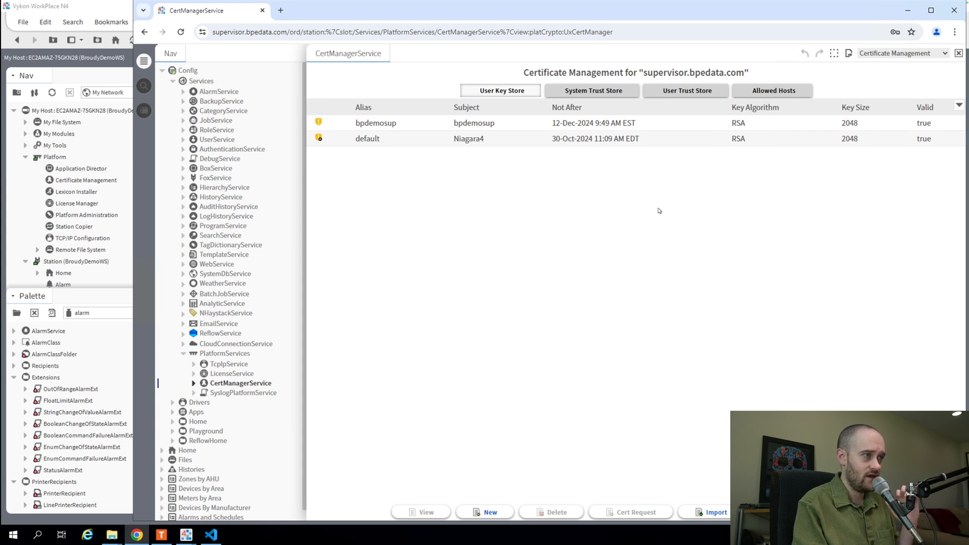
mouse_move(586, 152)
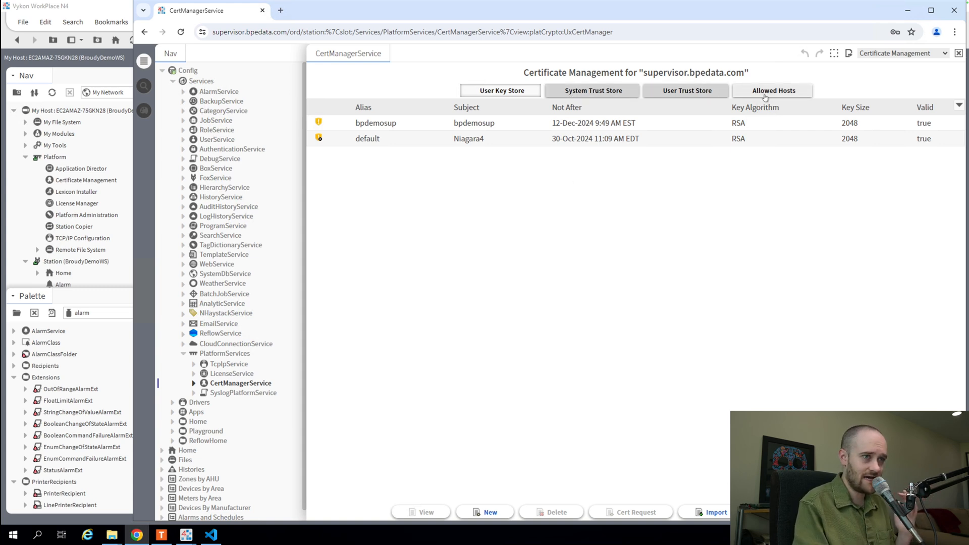
mouse_move(706, 103)
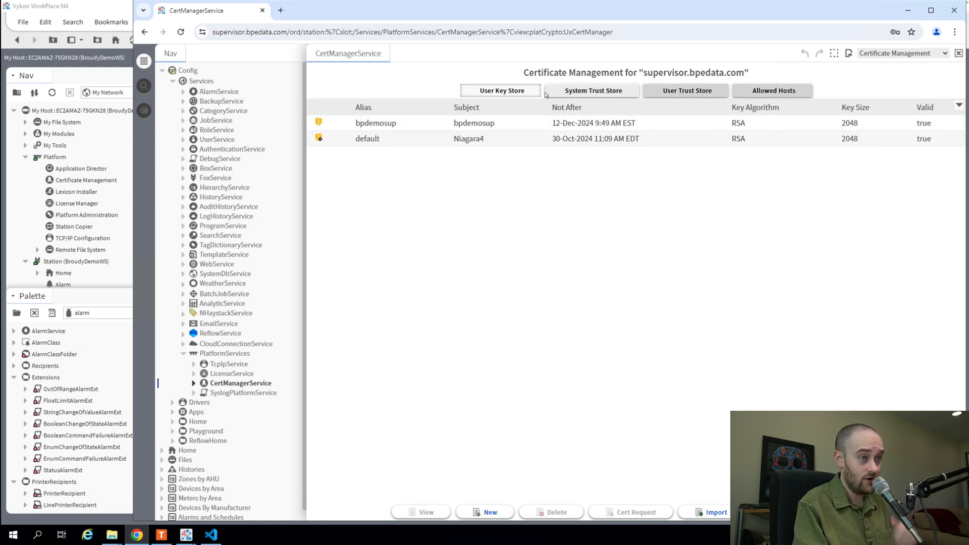
- Browse the system and user trust stores, then approve and confirm api.niagara-cloud.com:443 in Allowed Hosts
left_click(591, 90)
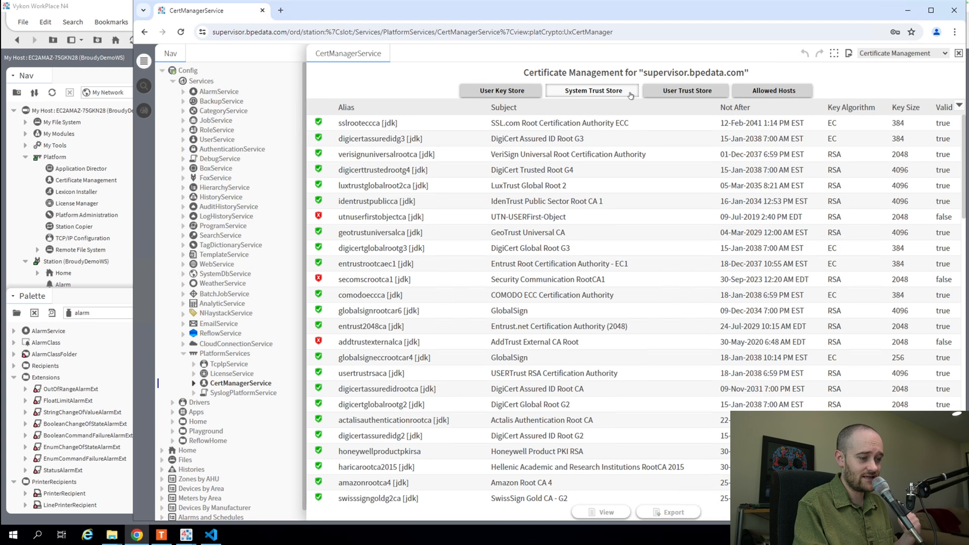
left_click(685, 90)
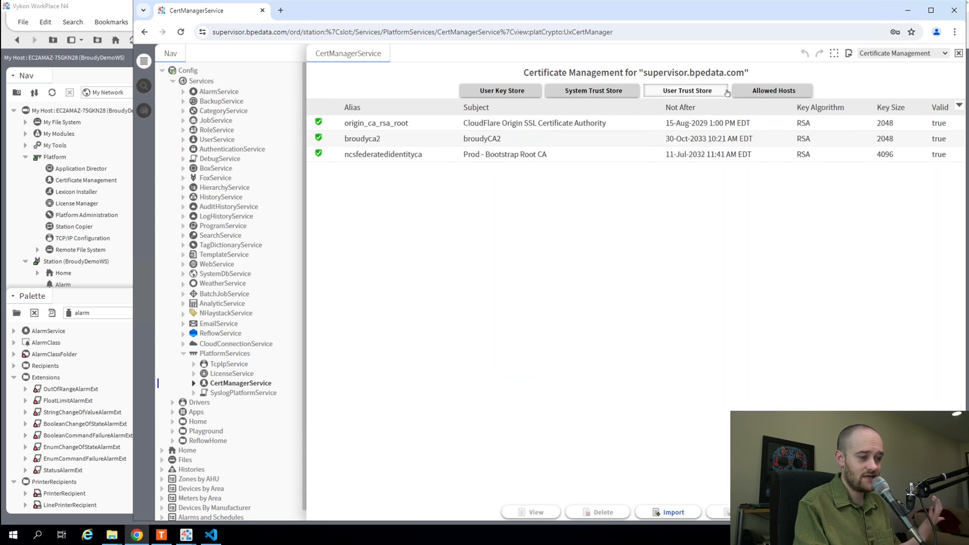
left_click(771, 91)
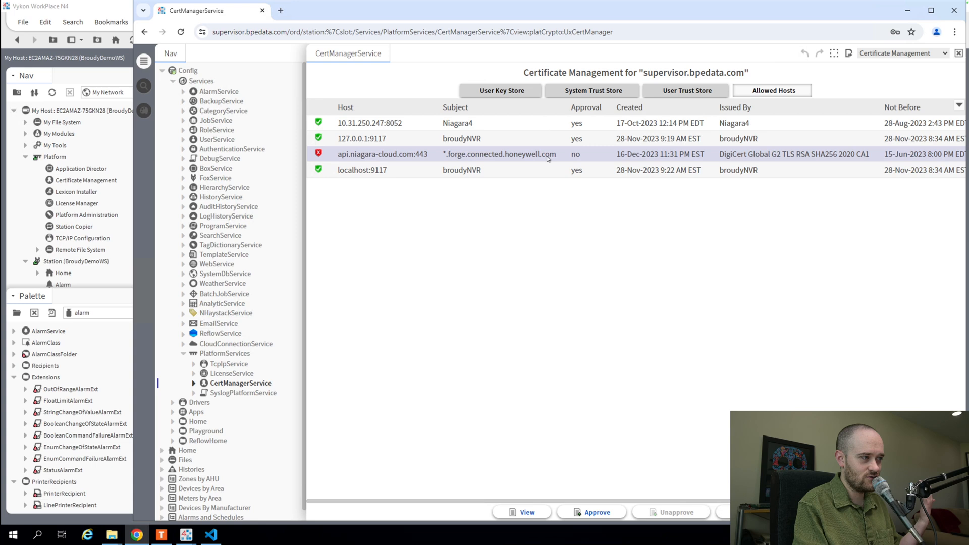
left_click(595, 511)
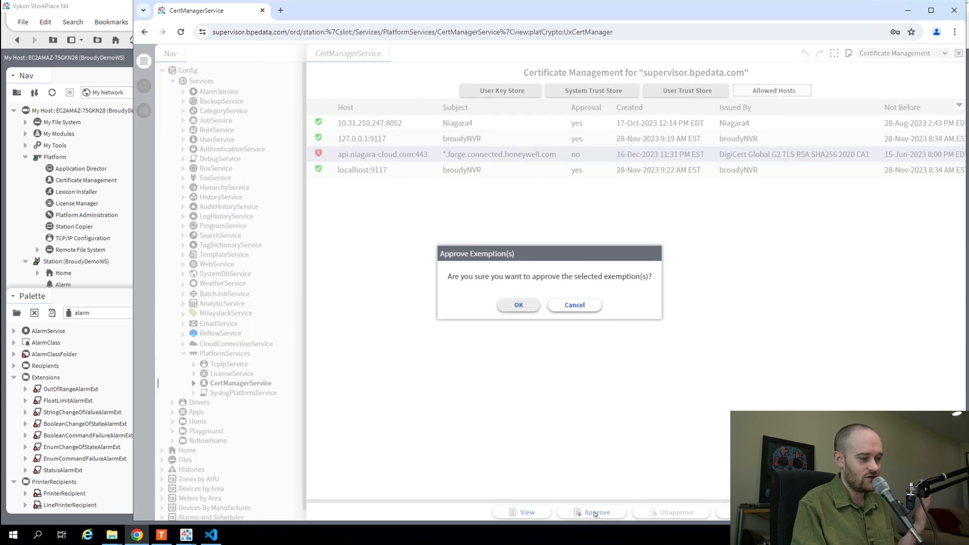
left_click(517, 305)
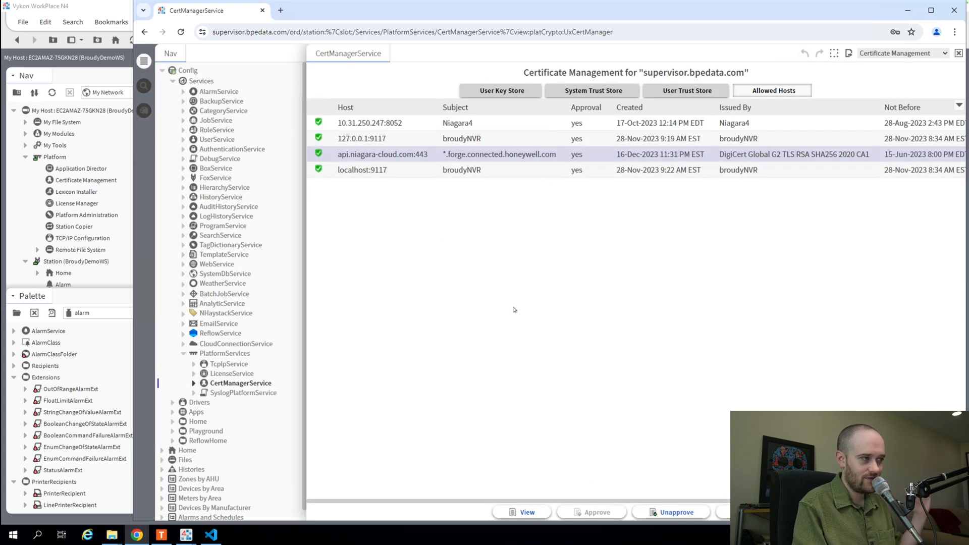
mouse_move(545, 223)
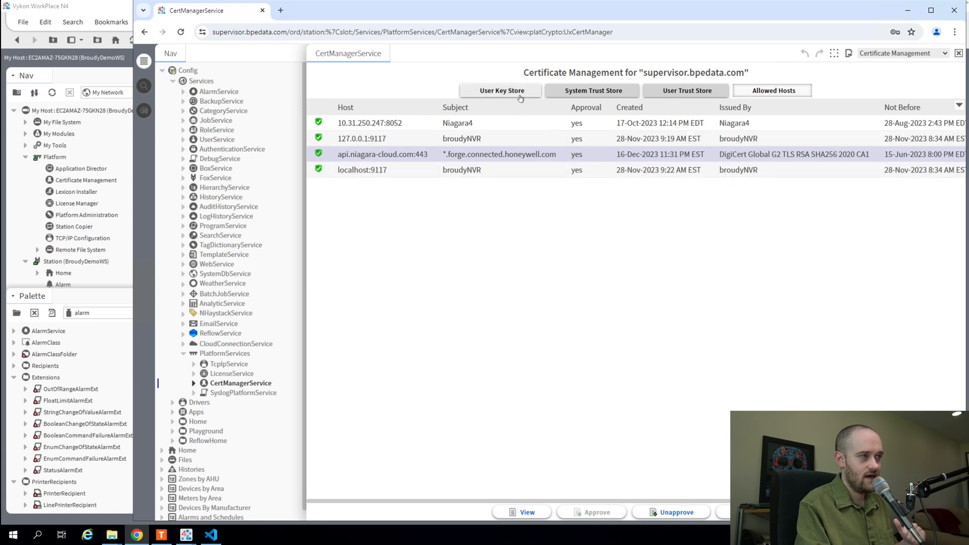
- On the User Key Store tab, choose New to open Generate Certificate
left_click(501, 91)
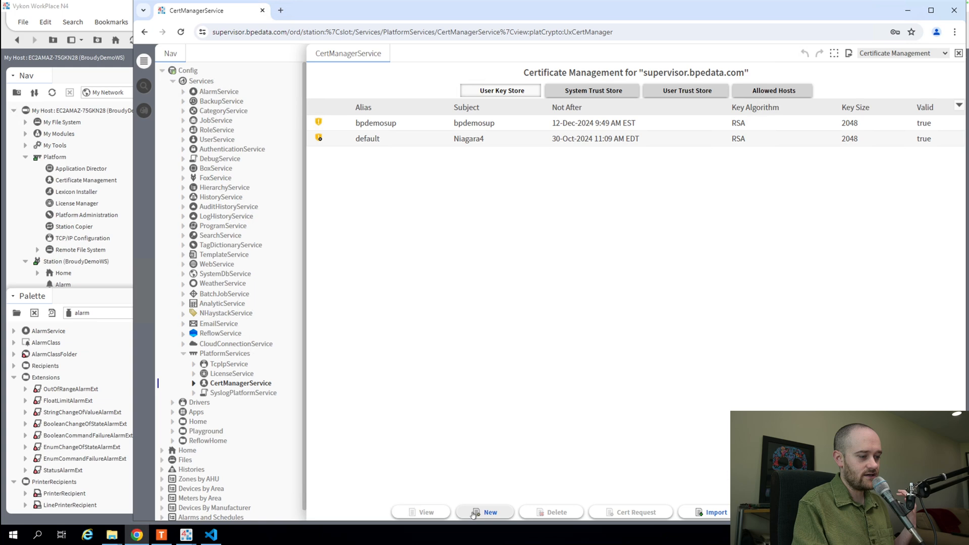
left_click(484, 512)
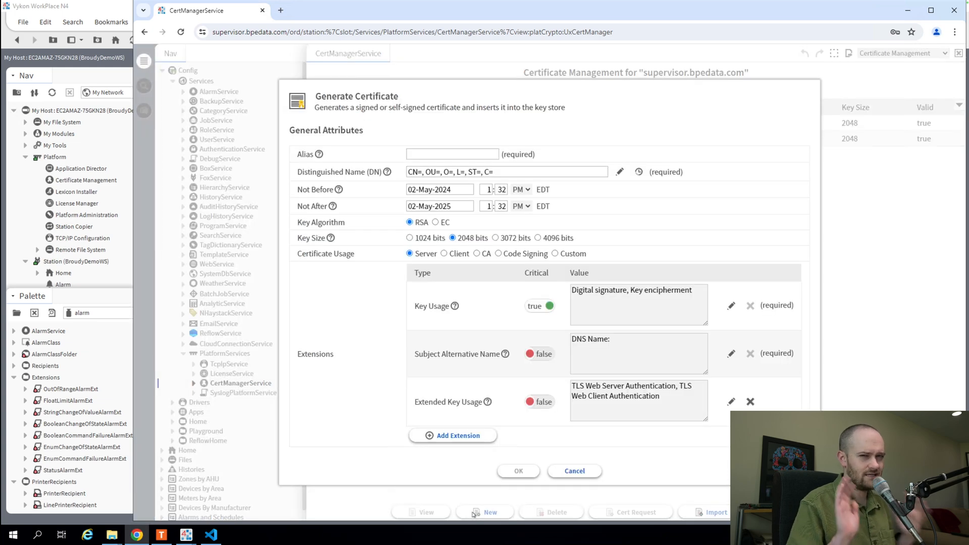
left_click(451, 153)
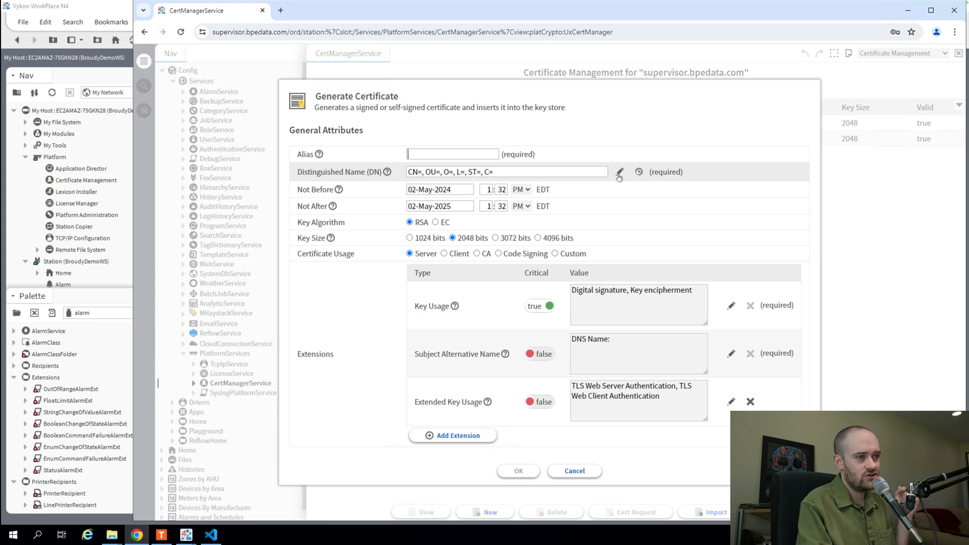
left_click(618, 171)
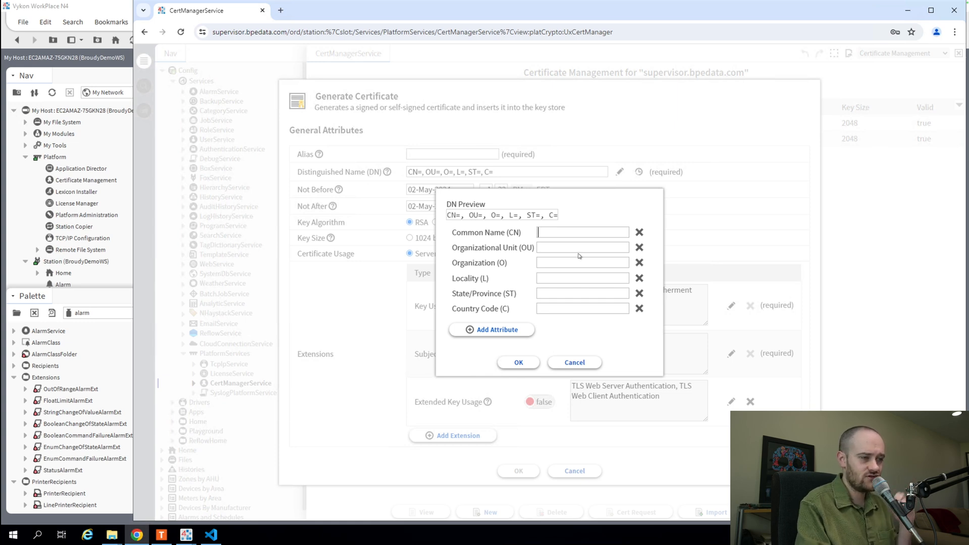
mouse_move(538, 371)
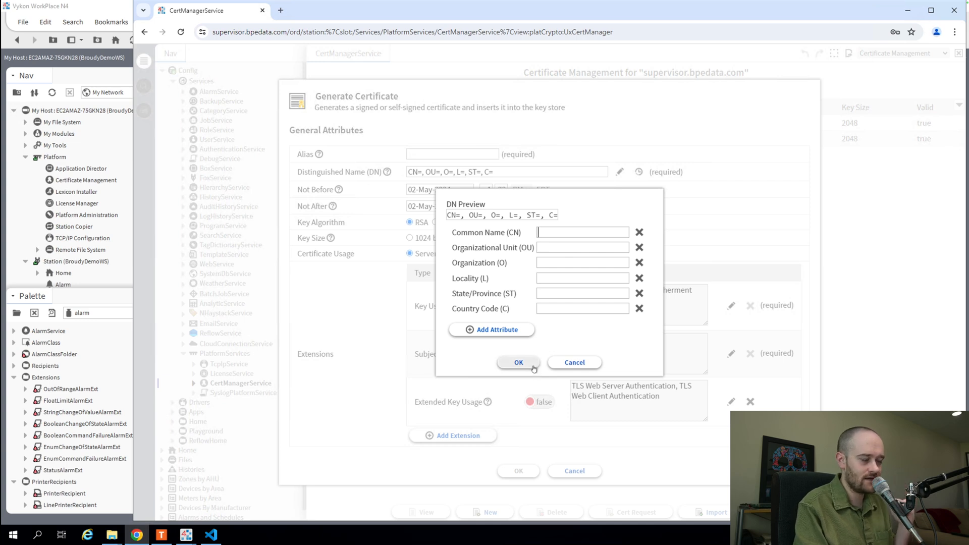
left_click(518, 362)
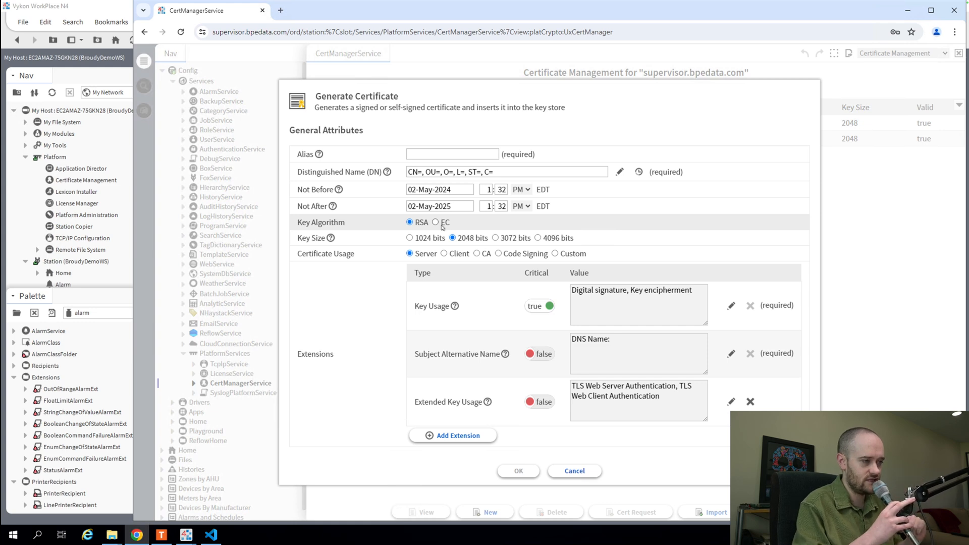
mouse_move(423, 225)
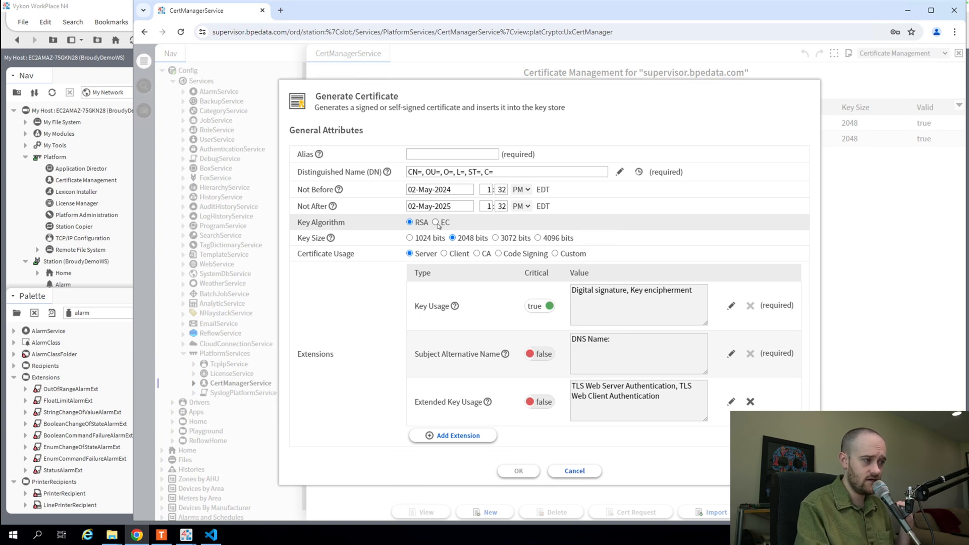
mouse_move(436, 224)
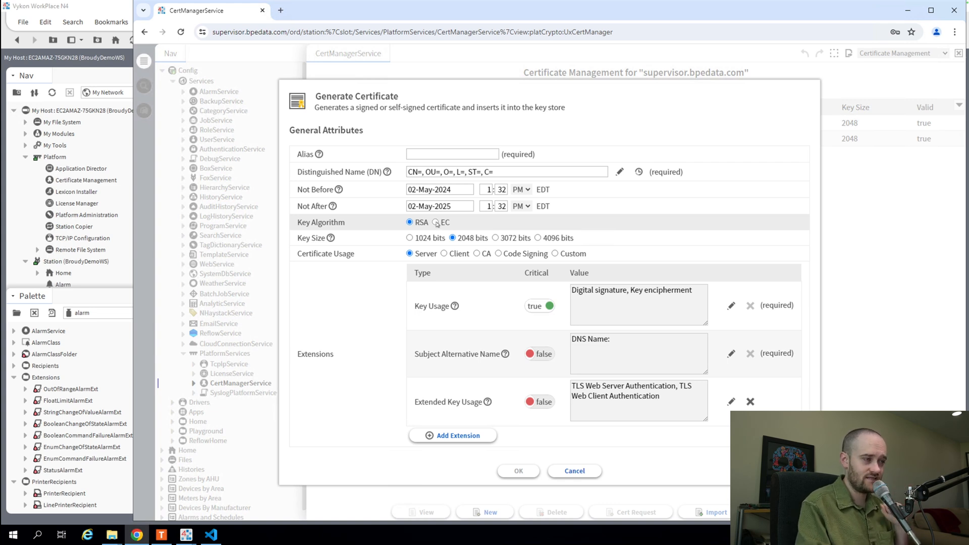
- Switch the key algorithm from RSA to EC, giving key spec P-256
left_click(436, 222)
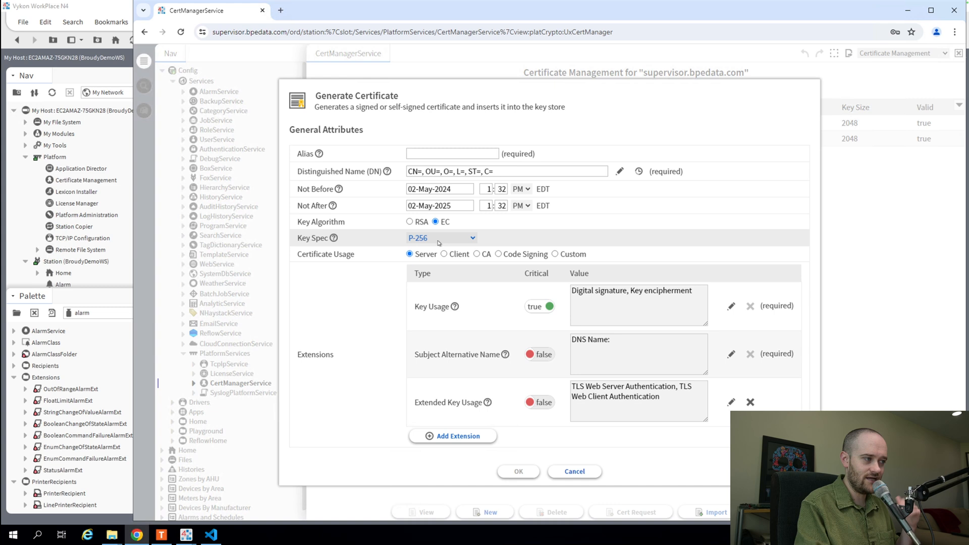
left_click(440, 238)
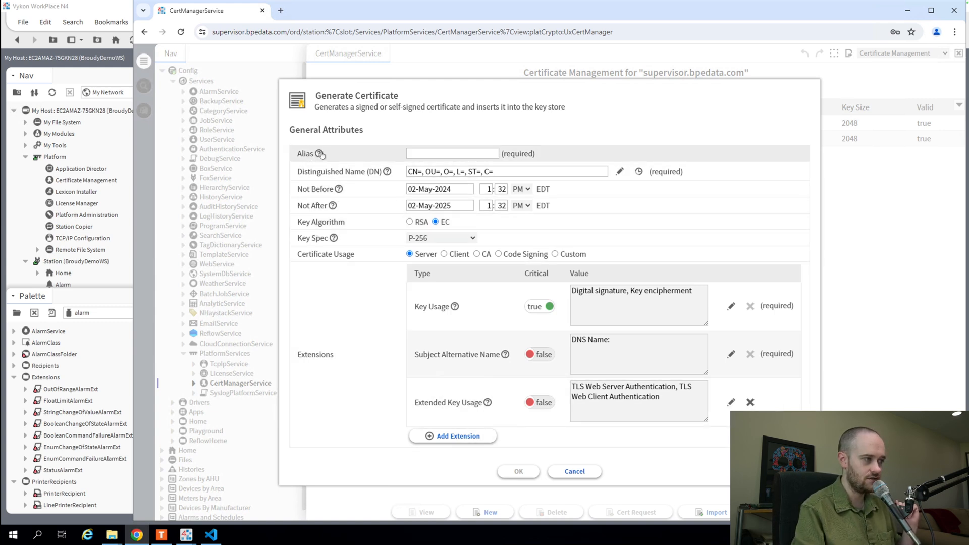
mouse_move(319, 154)
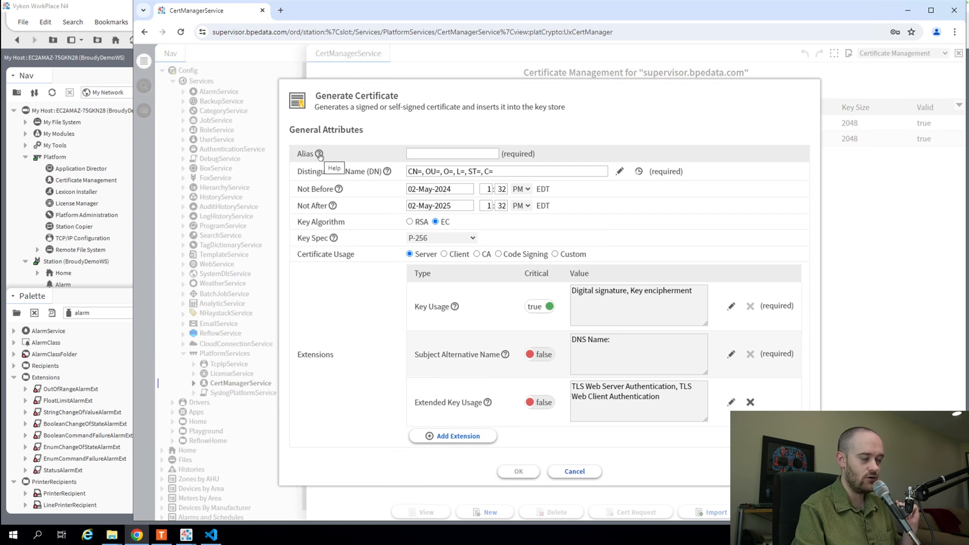
left_click(320, 154)
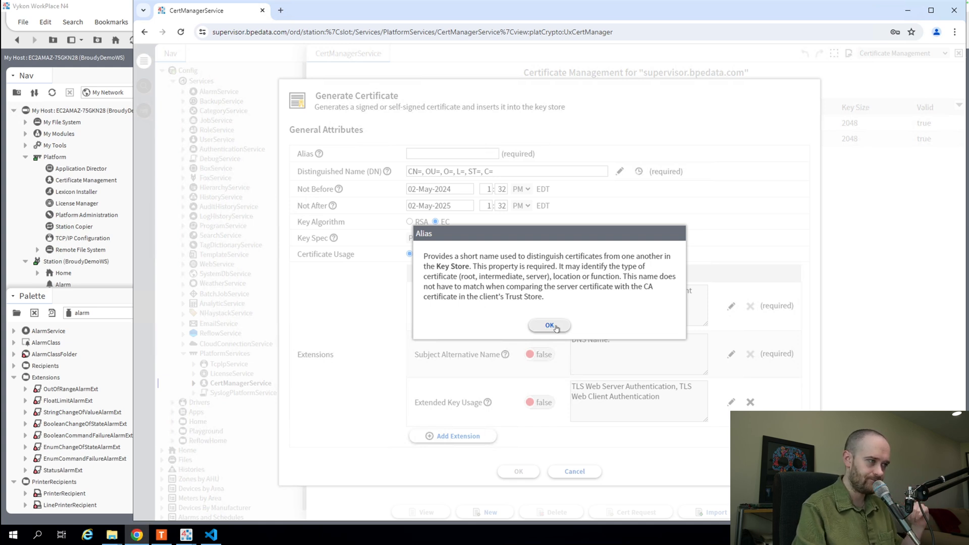
left_click(549, 326)
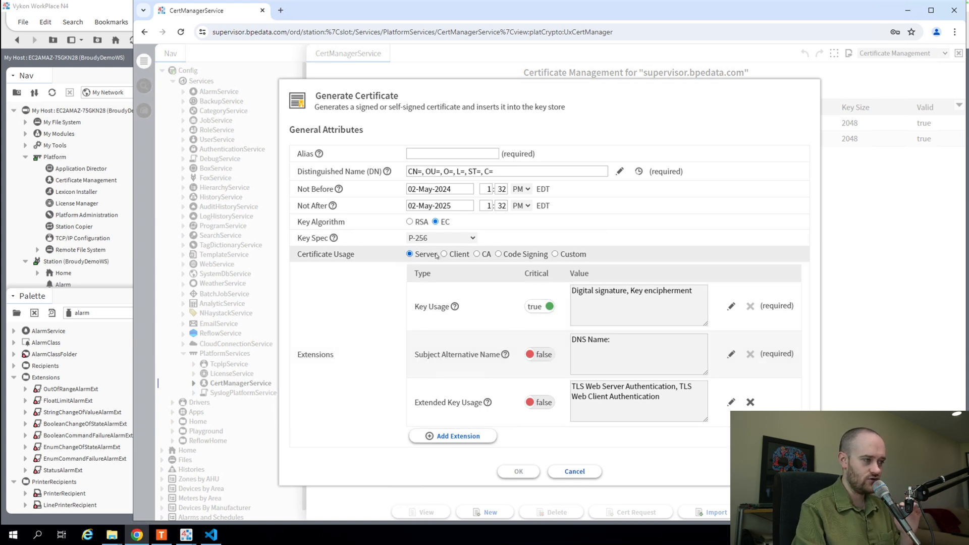
mouse_move(454, 254)
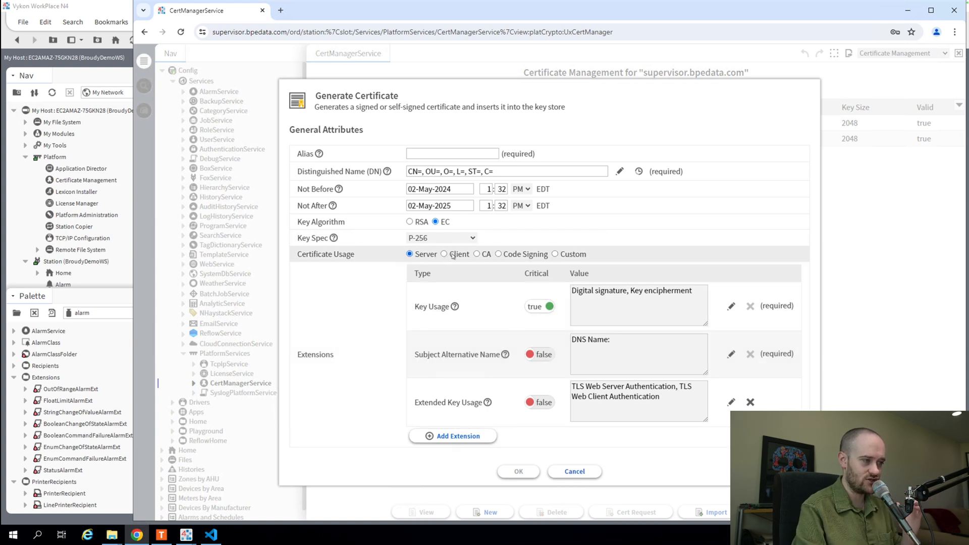
- Toggle certificate usage to Client and back to Server, then set Subject Alternative Name critical to true
left_click(444, 254)
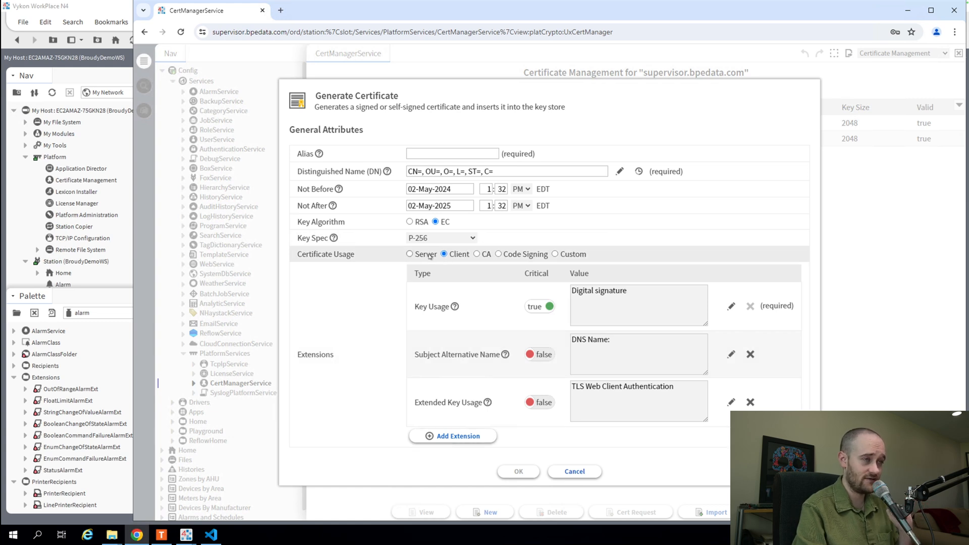
left_click(409, 254)
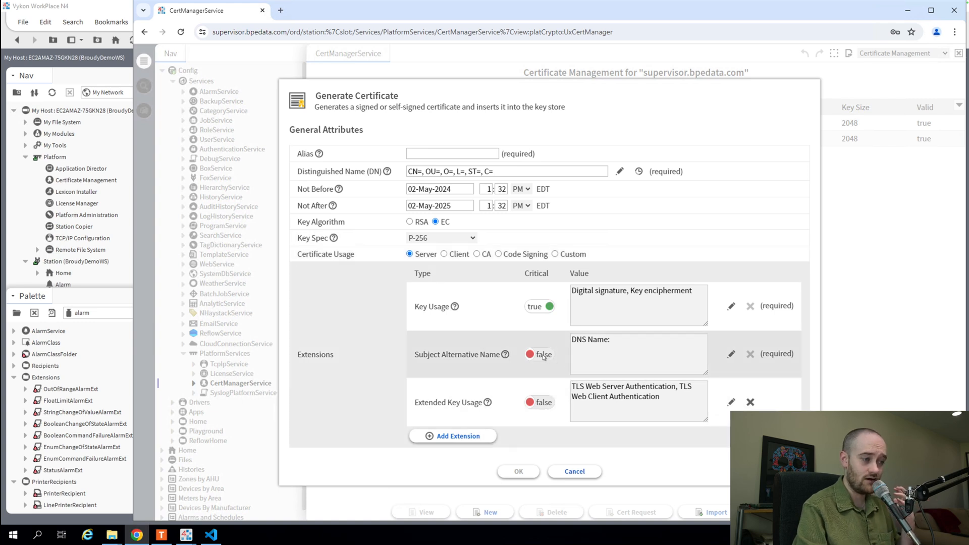
left_click(539, 354)
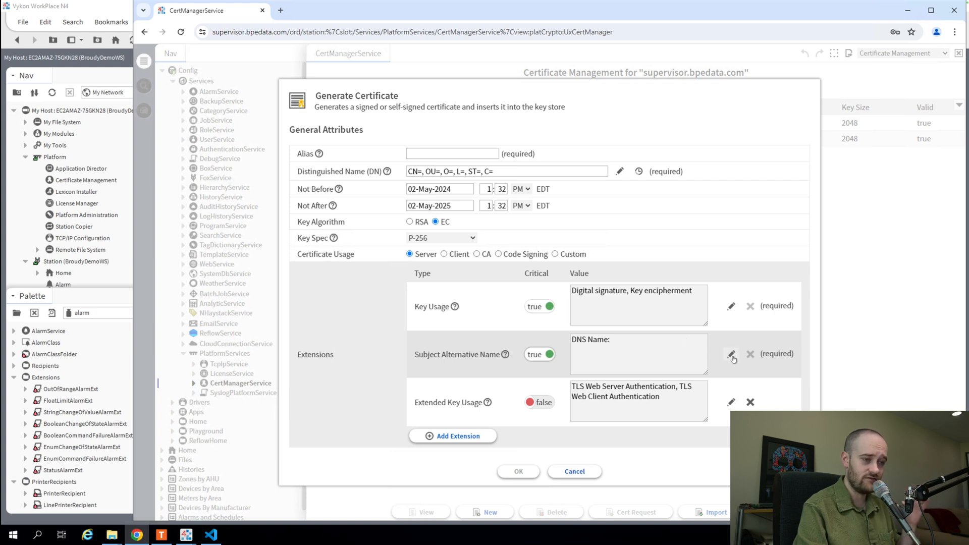
- View the DNS Name and IP Address help in the Subject Alternative Name editor, then cancel without adding identities
left_click(731, 354)
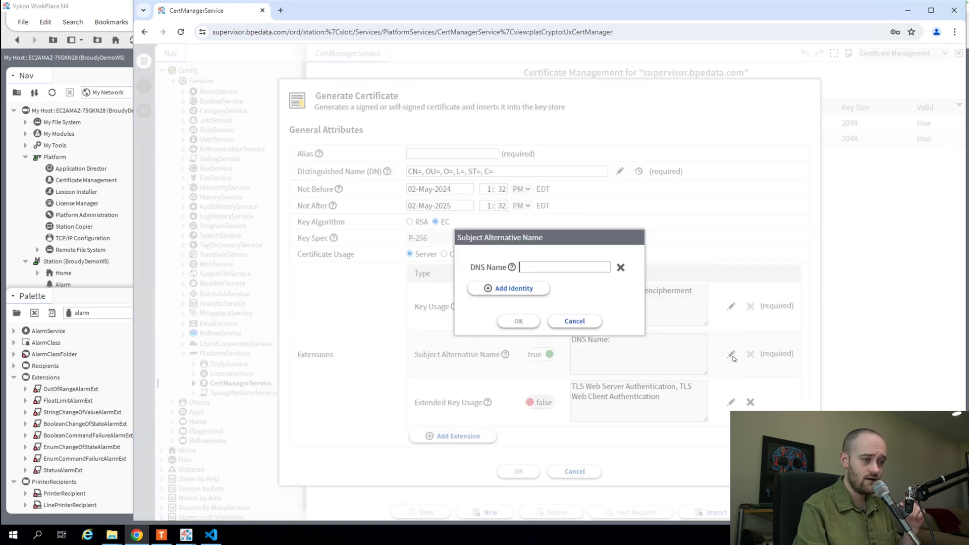
mouse_move(511, 266)
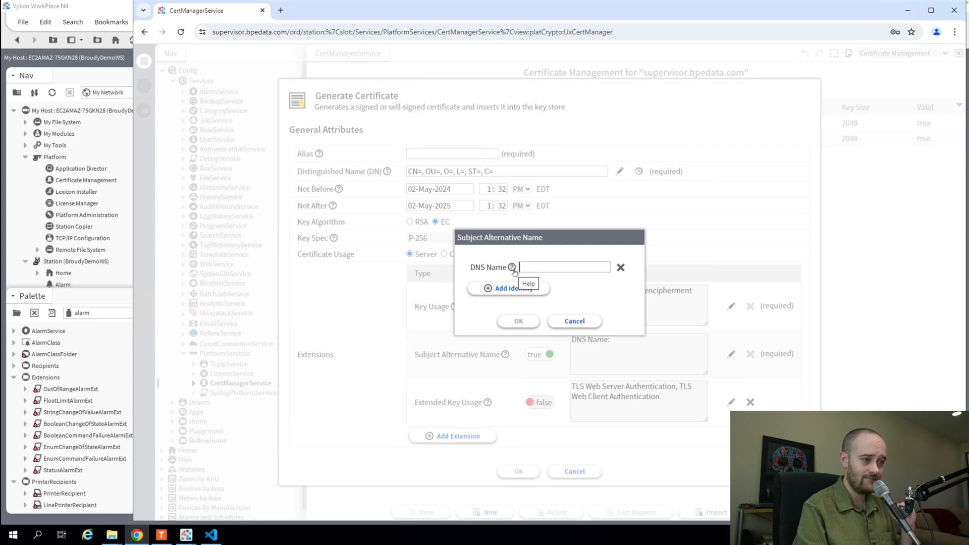
left_click(512, 267)
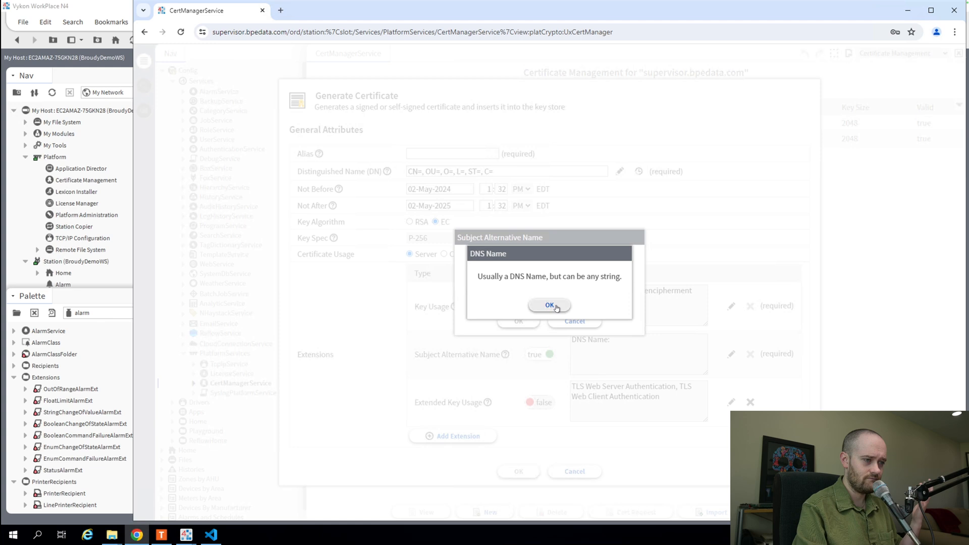
left_click(549, 305)
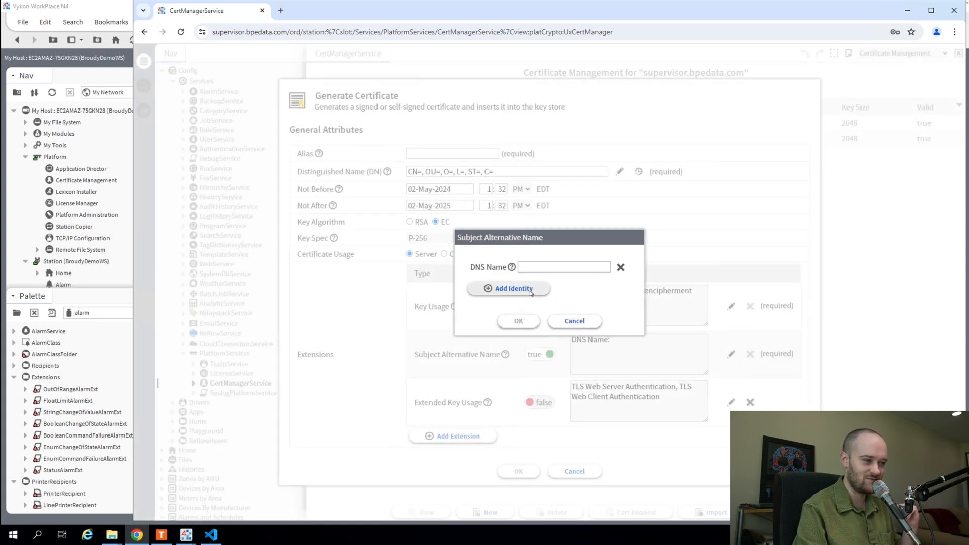
left_click(508, 288)
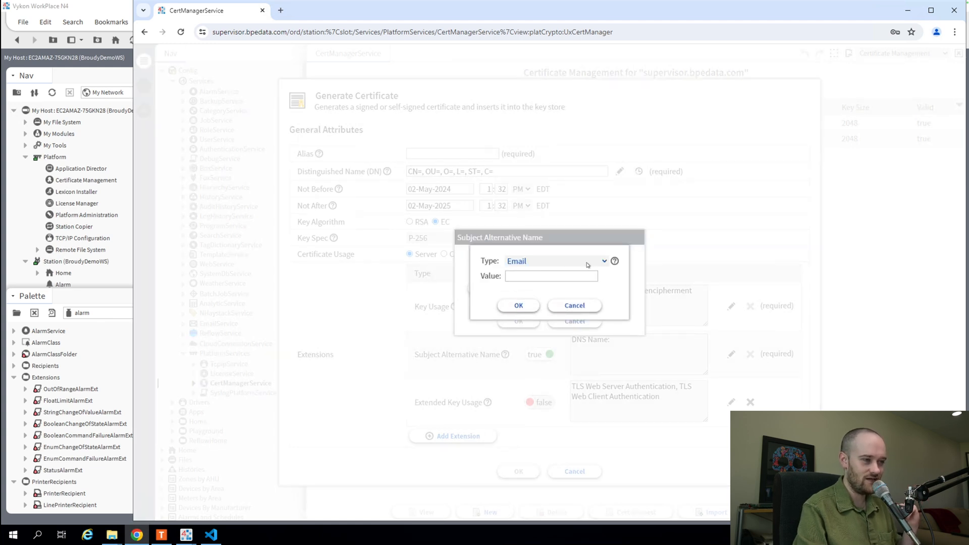
left_click(555, 261)
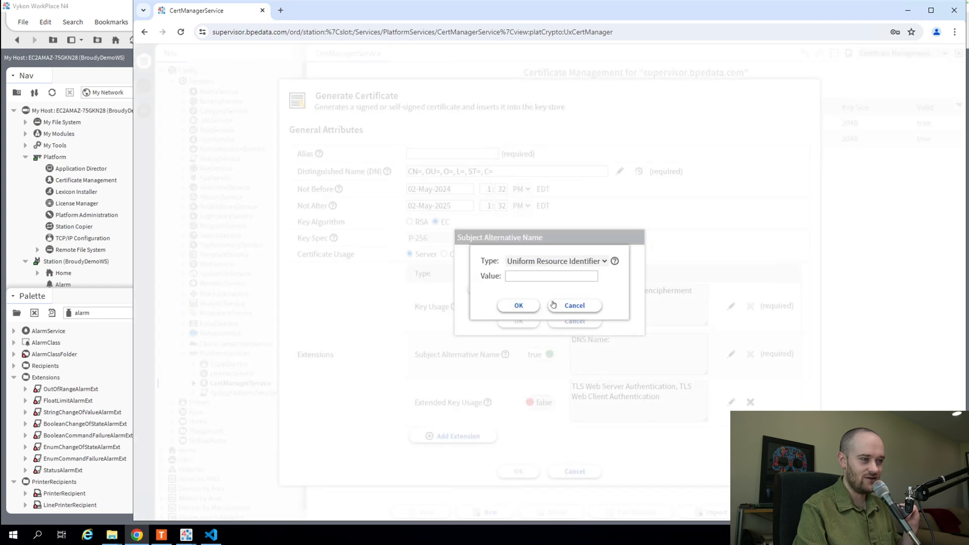
left_click(554, 261)
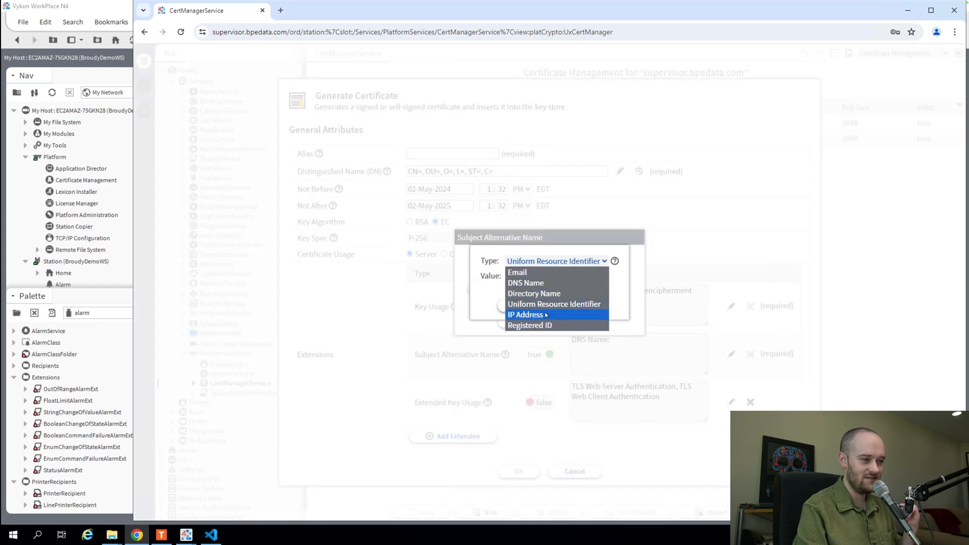
left_click(525, 314)
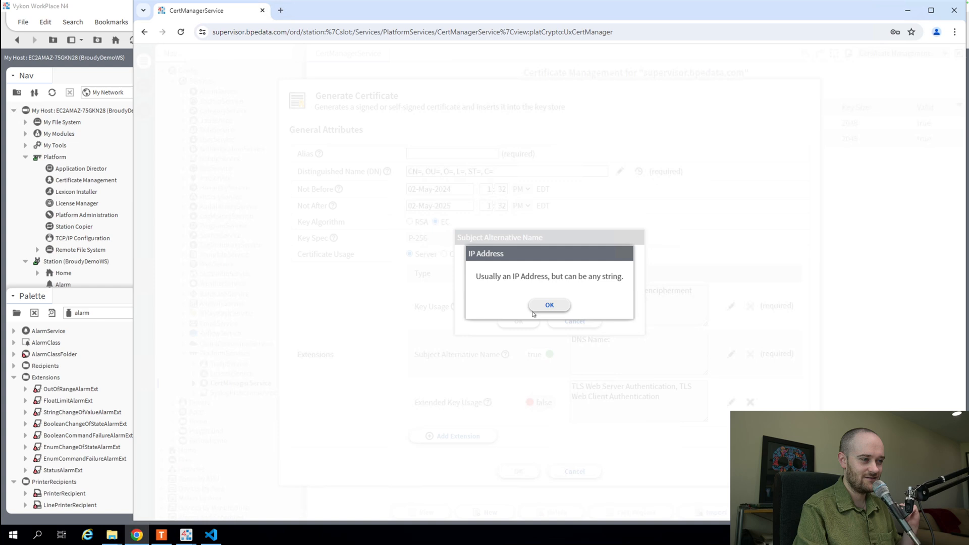
left_click(548, 305)
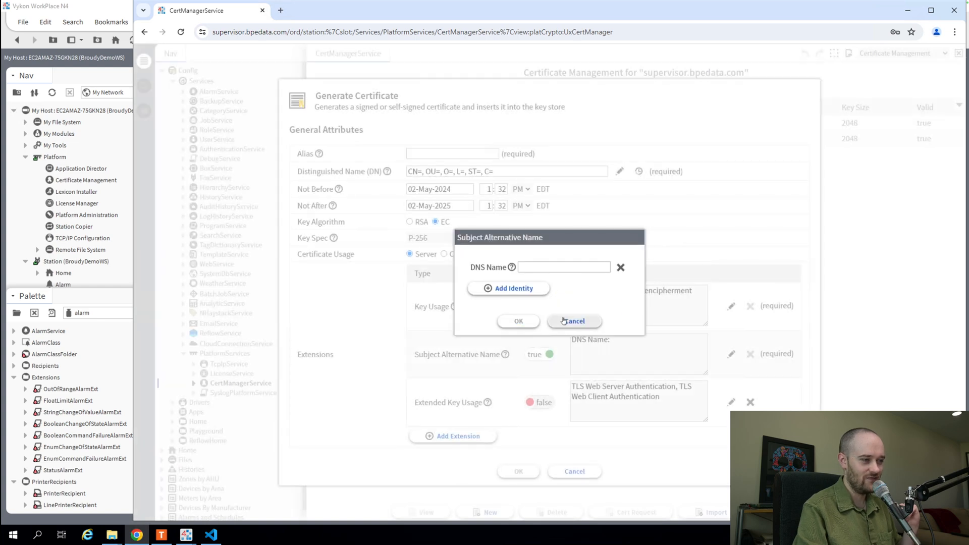
left_click(573, 320)
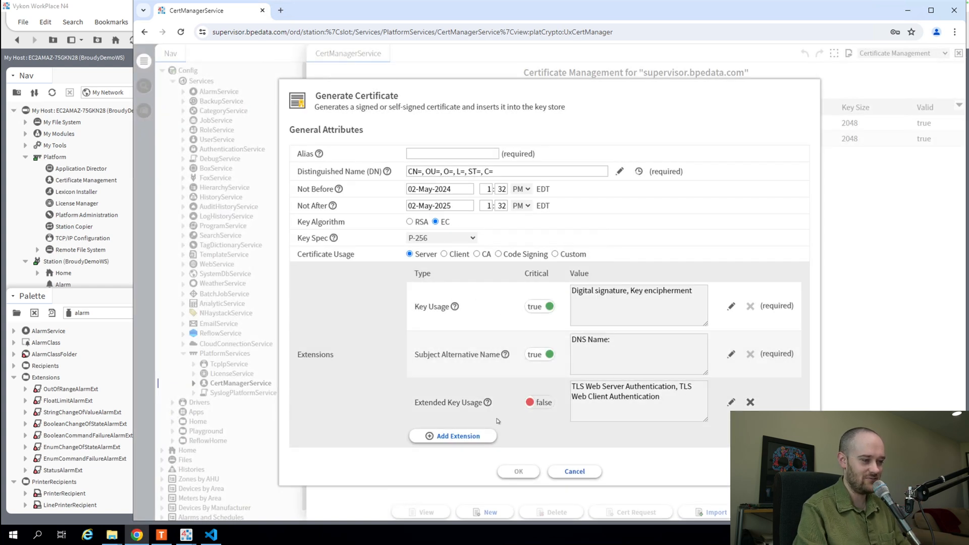
left_click(504, 354)
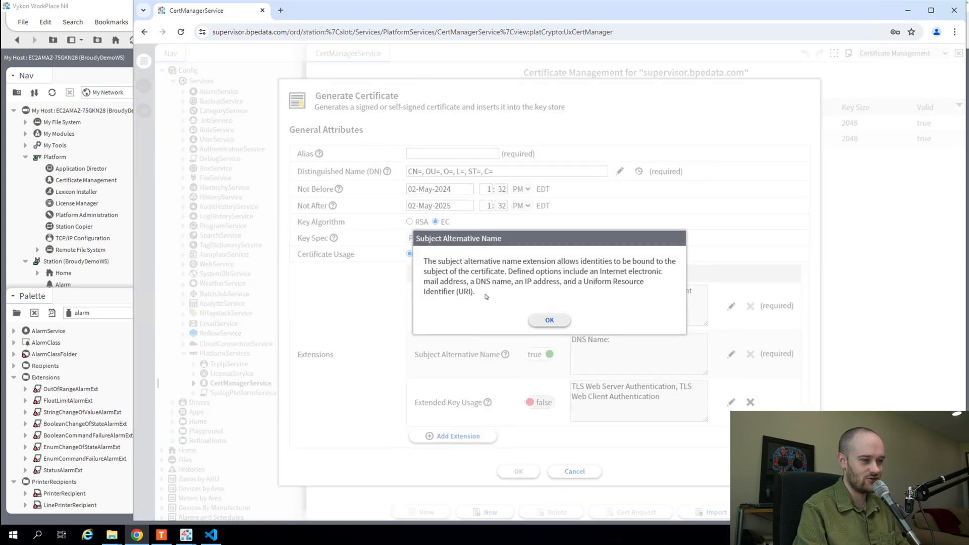
left_click_drag(440, 261, 586, 261)
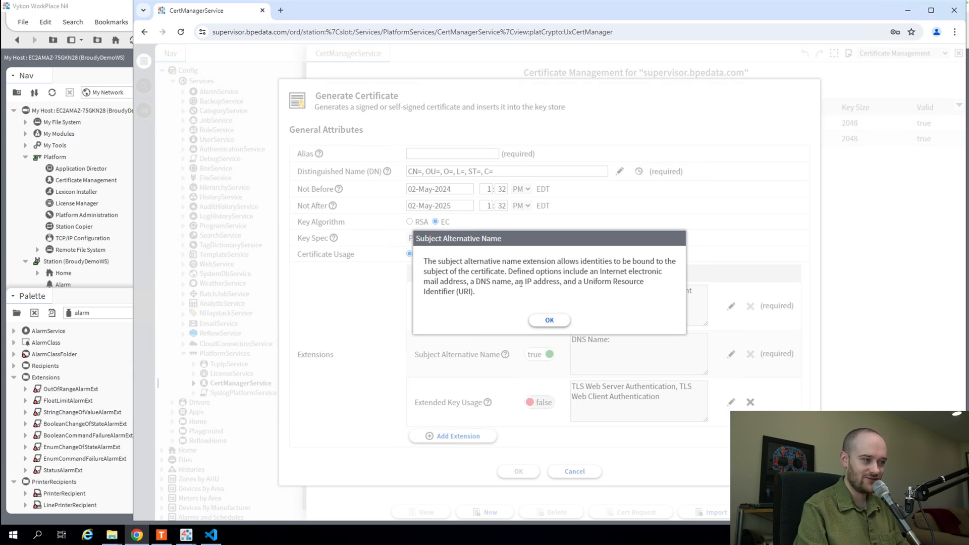
mouse_move(584, 294)
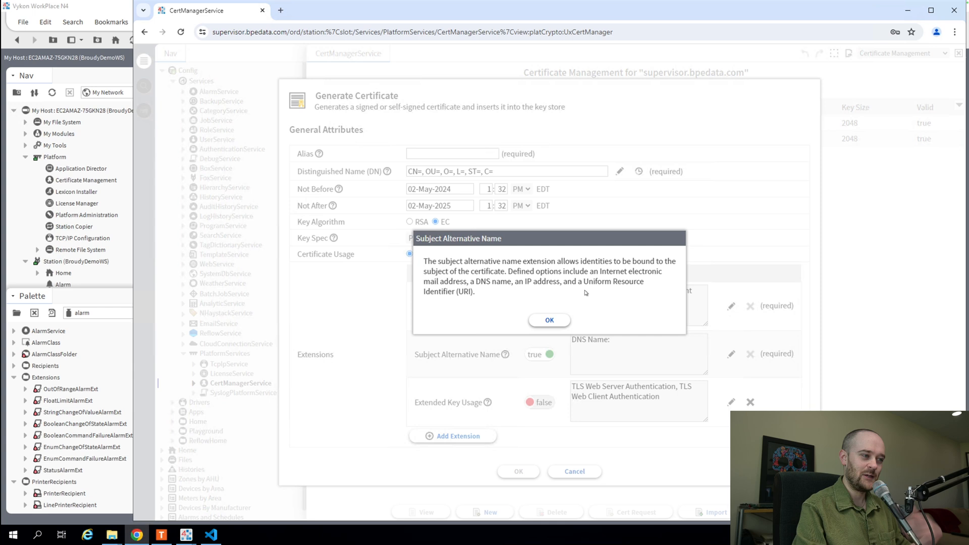
mouse_move(548, 320)
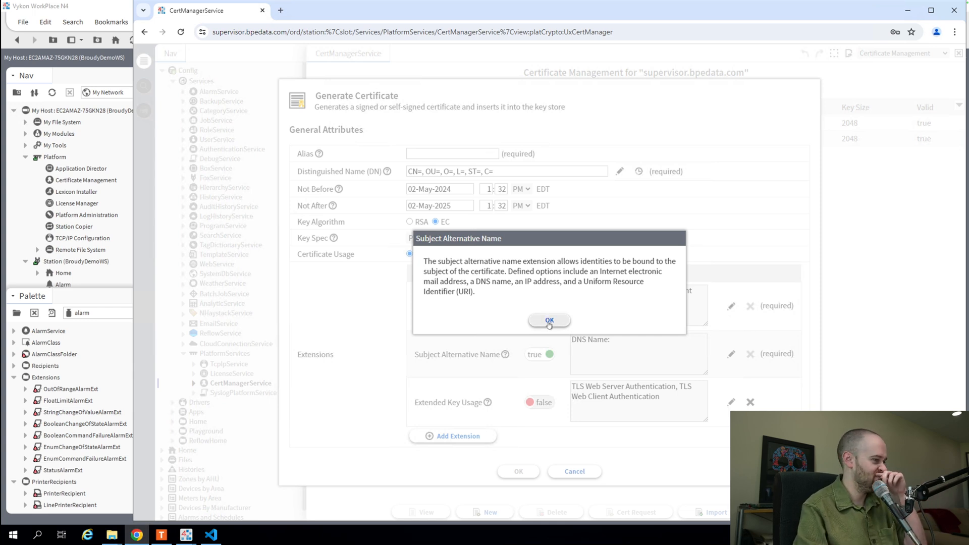
left_click(548, 320)
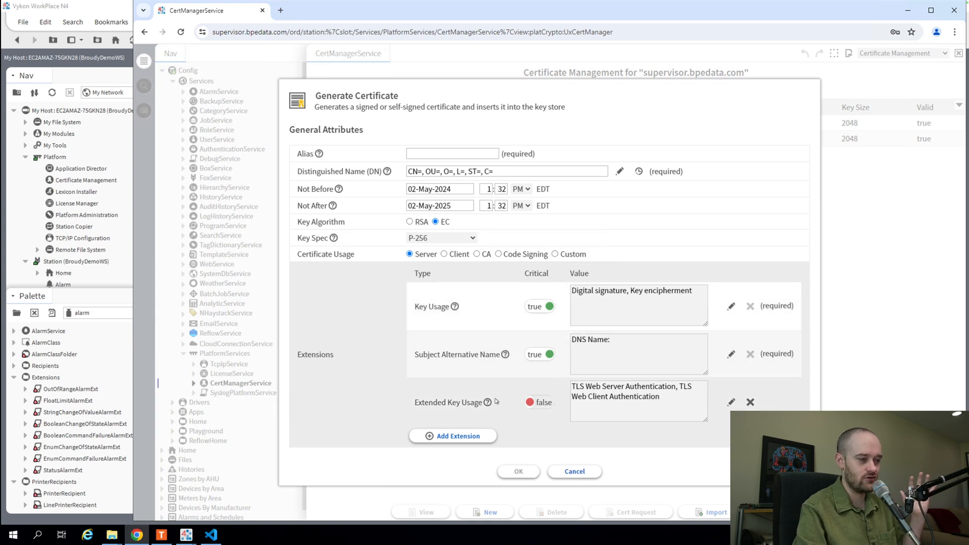
mouse_move(495, 400)
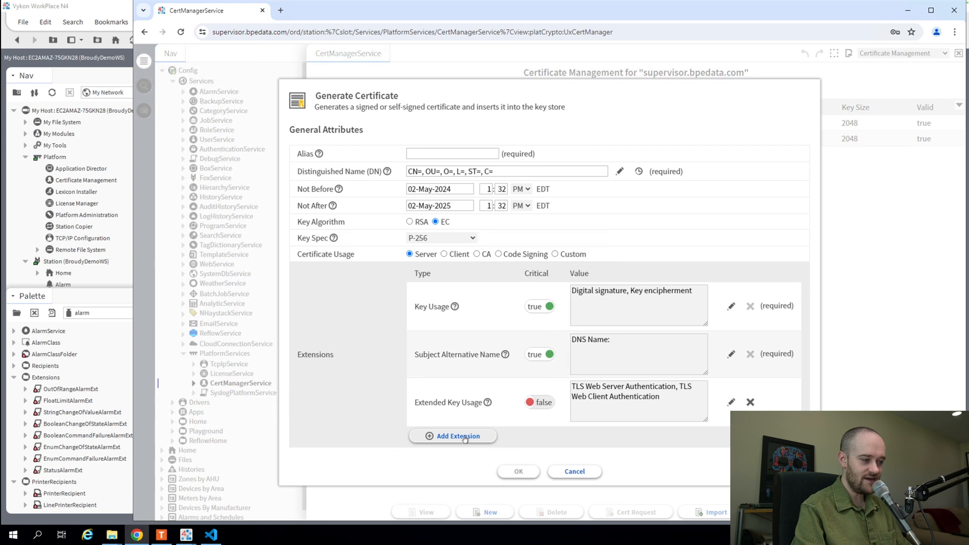
- Add an extension of type CRL Distribution Points and view its help explanation
left_click(451, 435)
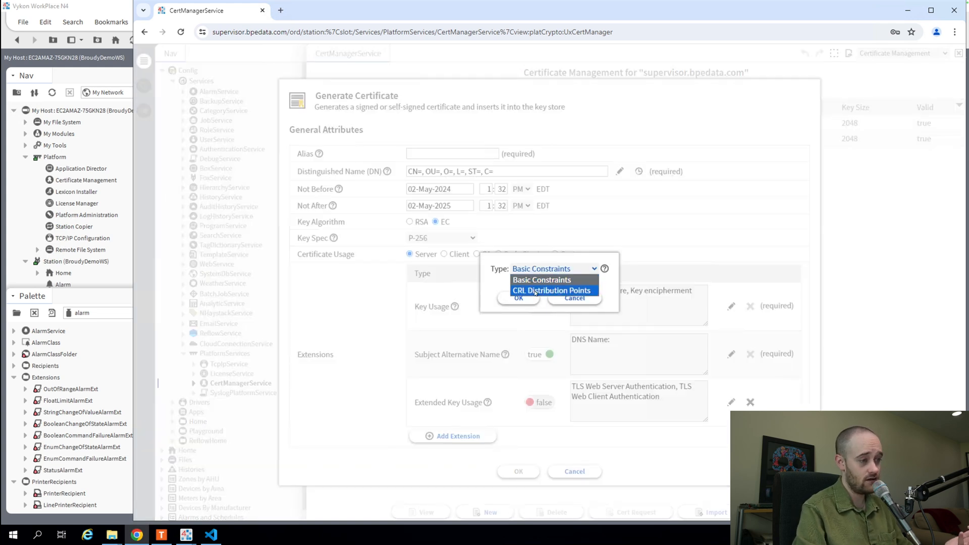
left_click(550, 290)
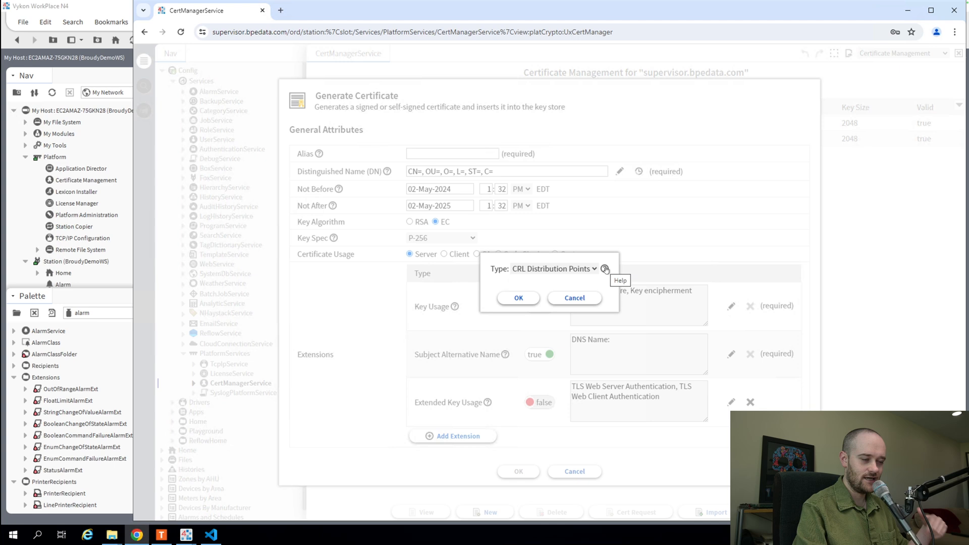
left_click(605, 269)
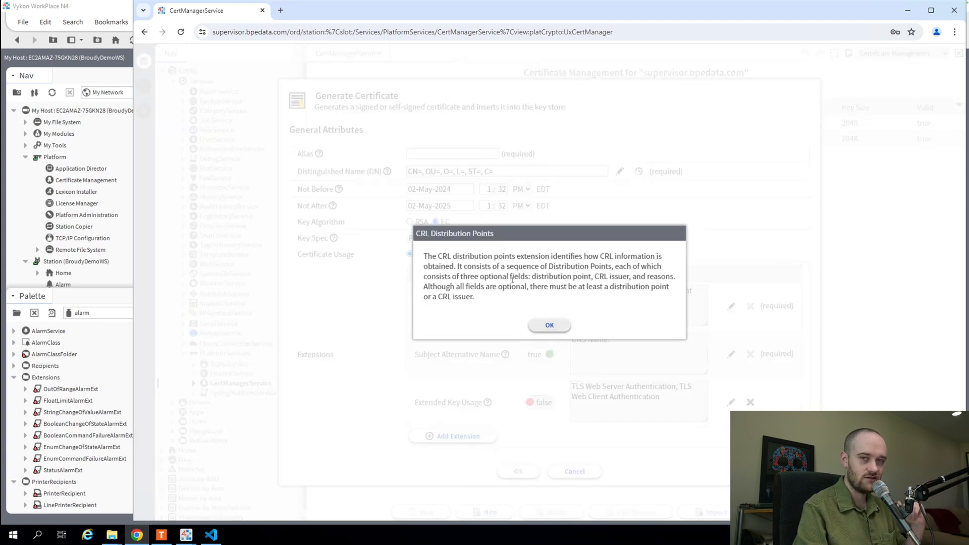
mouse_move(548, 326)
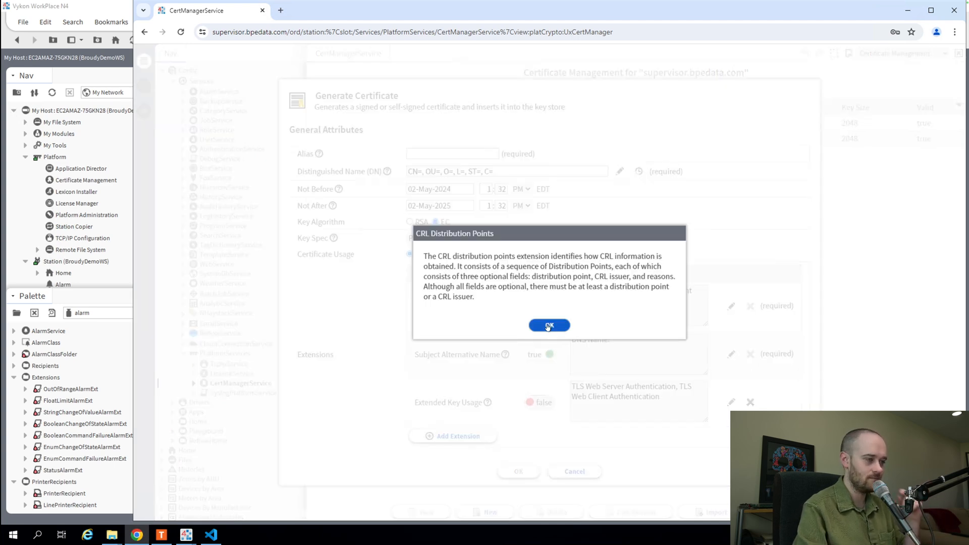
left_click(548, 326)
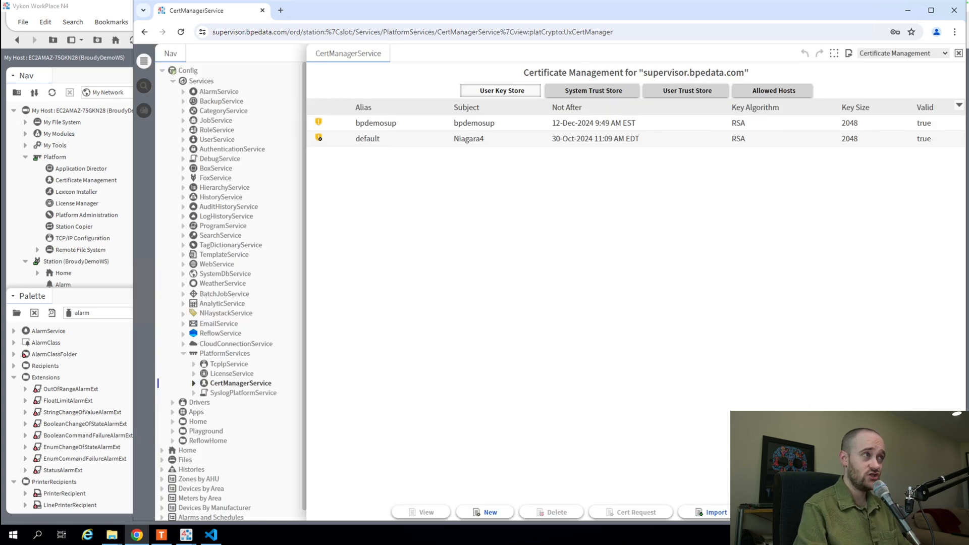
mouse_move(280, 10)
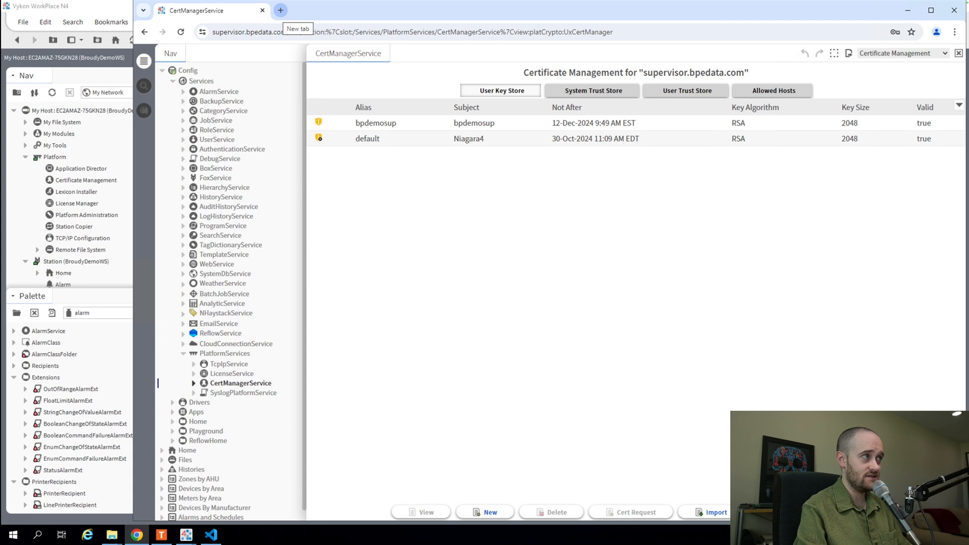
mouse_move(405, 72)
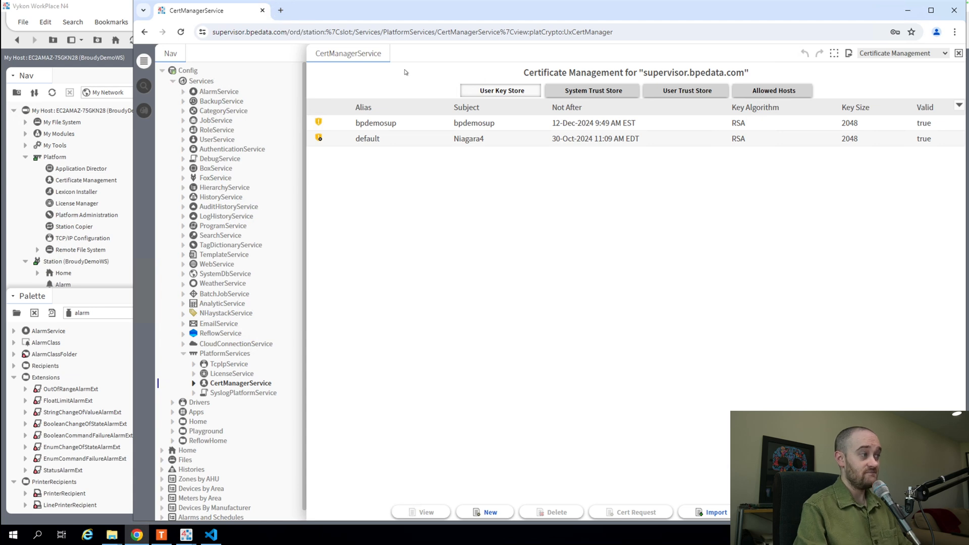
mouse_move(363, 44)
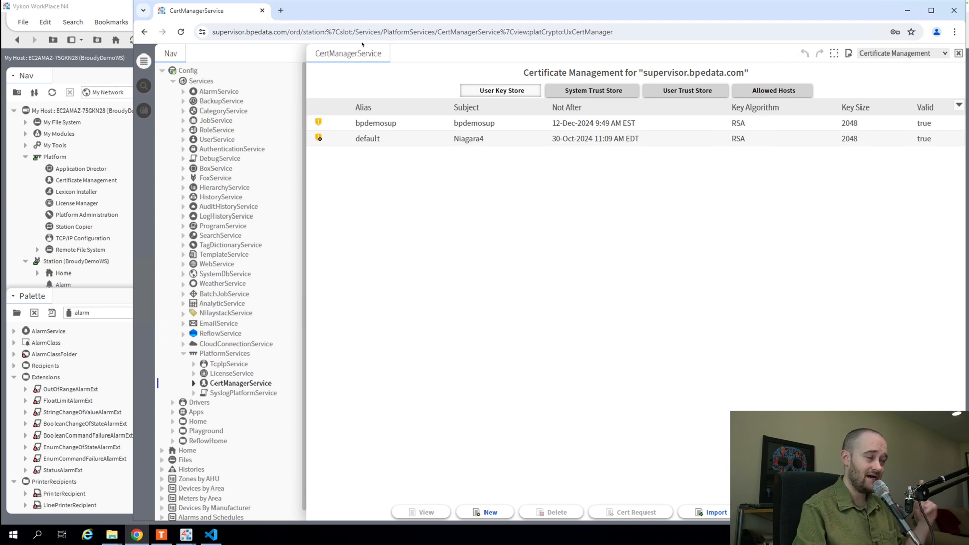